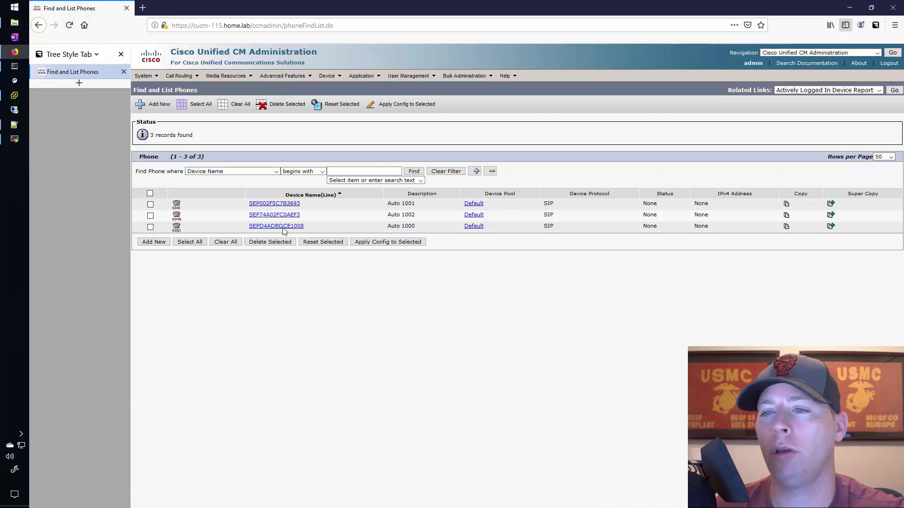
Review directory number 1000 on line 1 of phone SEPD4ADBDCE1008.
left_click(276, 225)
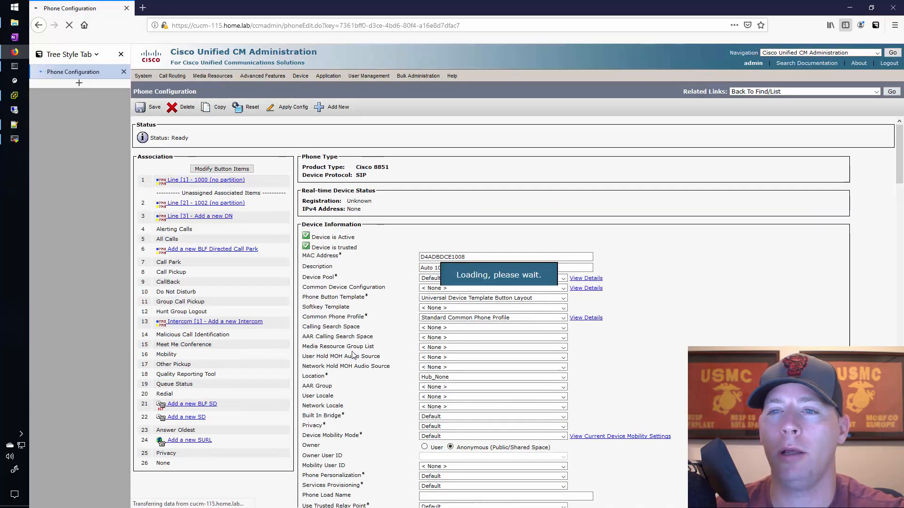
left_click(199, 216)
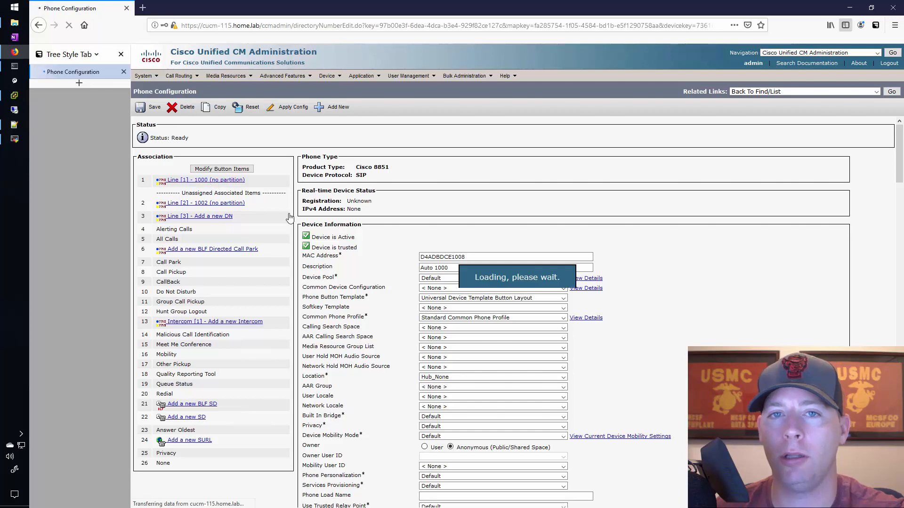
left_click(206, 179)
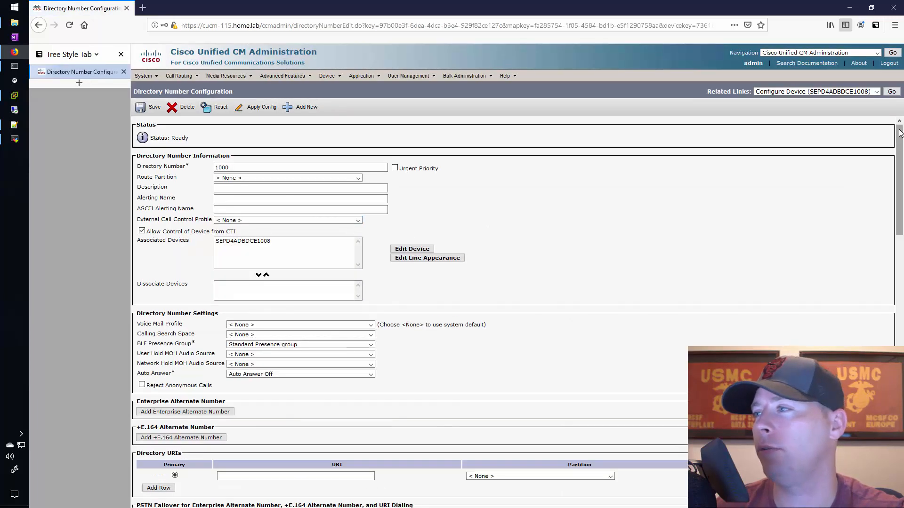
scroll("down", 3)
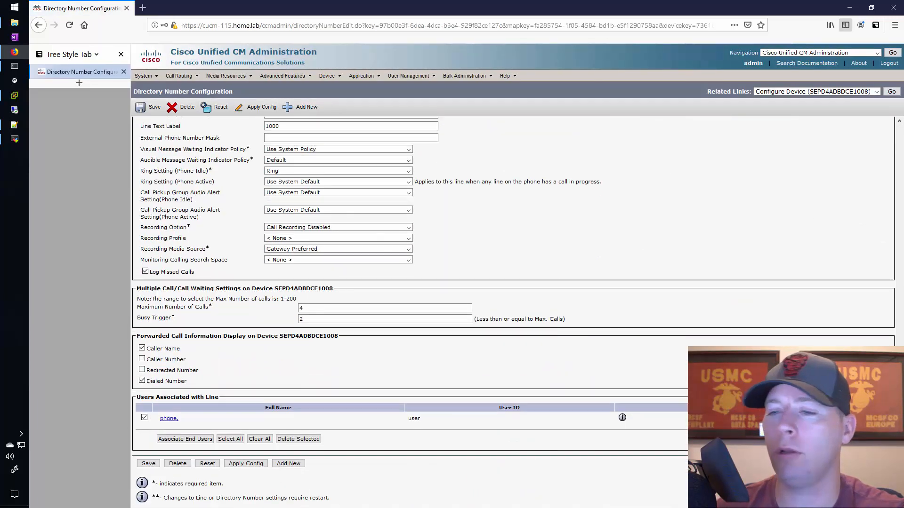
mouse_move(437, 414)
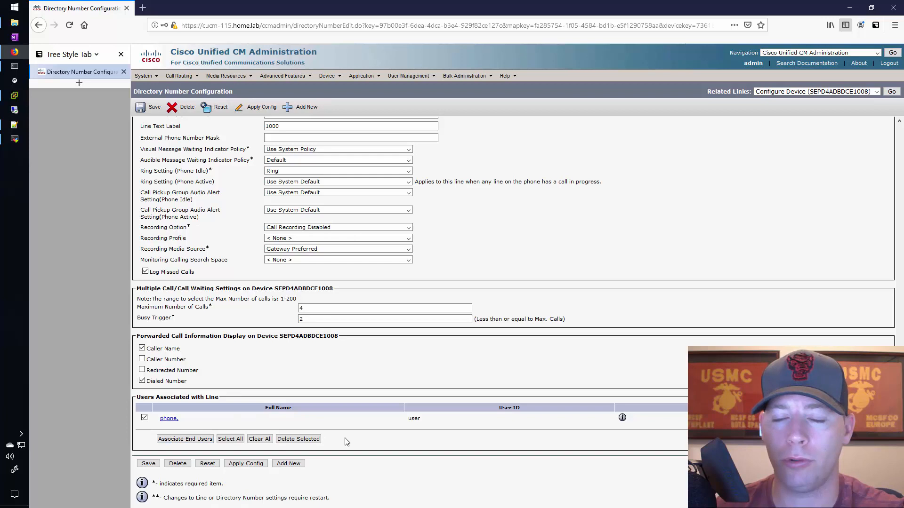
mouse_move(376, 417)
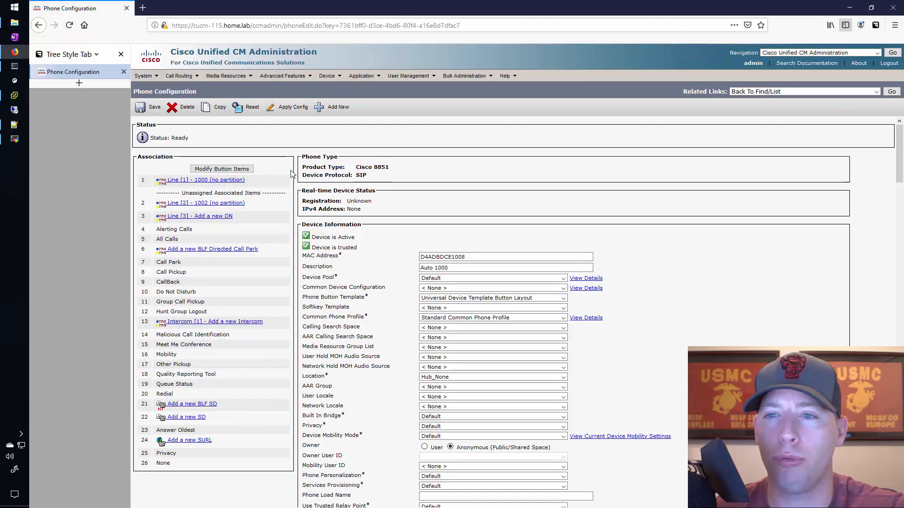
Review directory number 1002 on line 2 of the same phone.
left_click(207, 202)
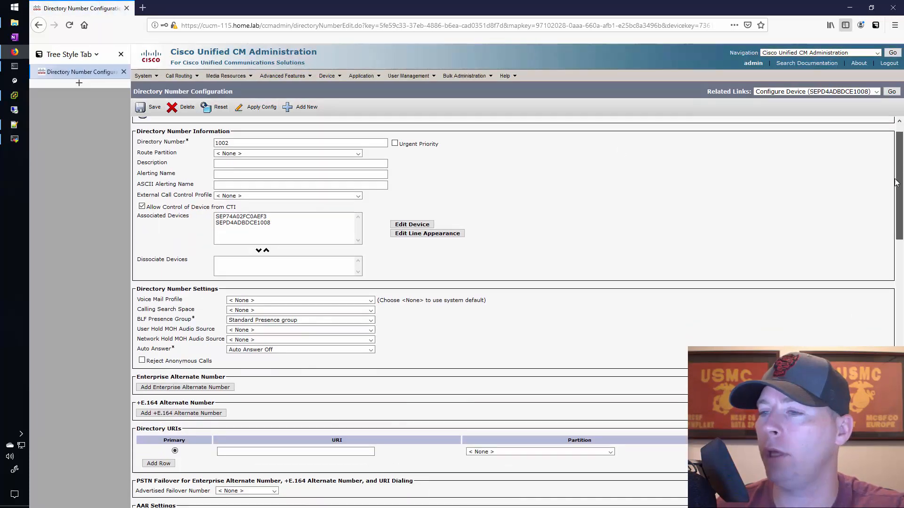
scroll("down", 3)
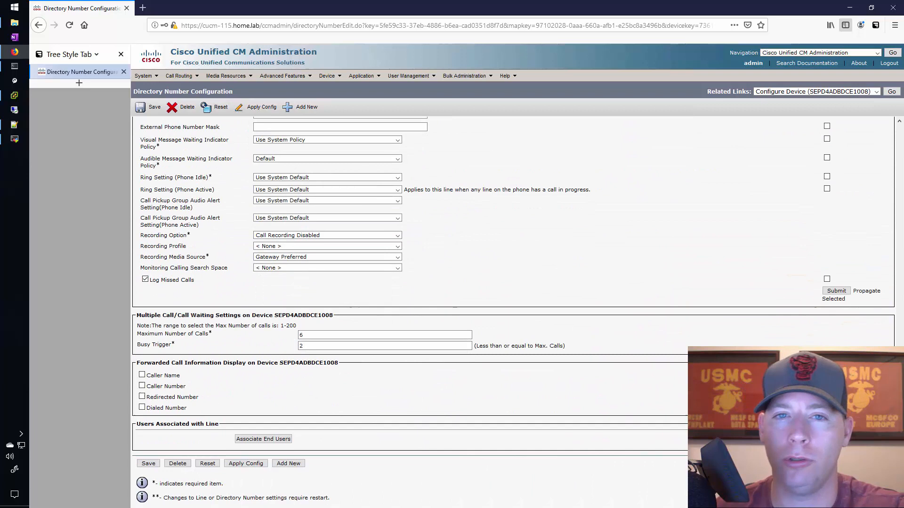
mouse_move(682, 225)
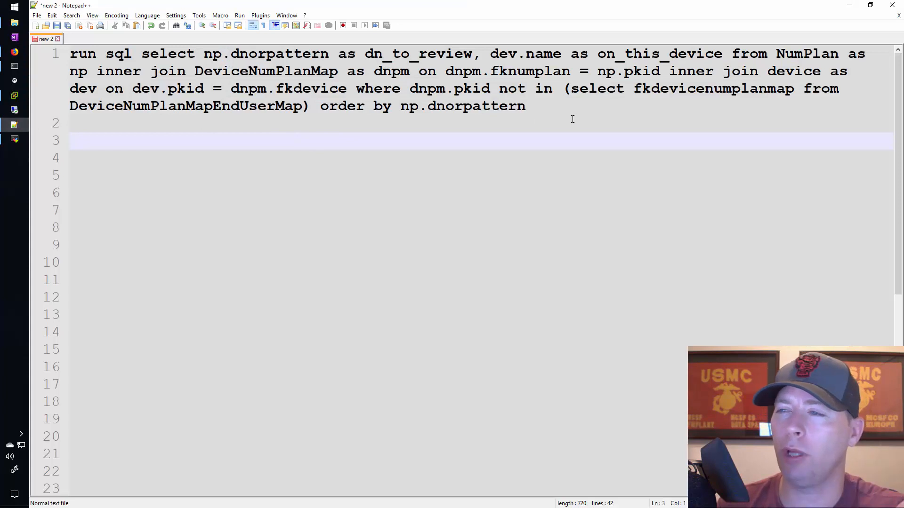
Copy the entire one-line run sql query and paste it into the CLI session.
key("ctrl+a")
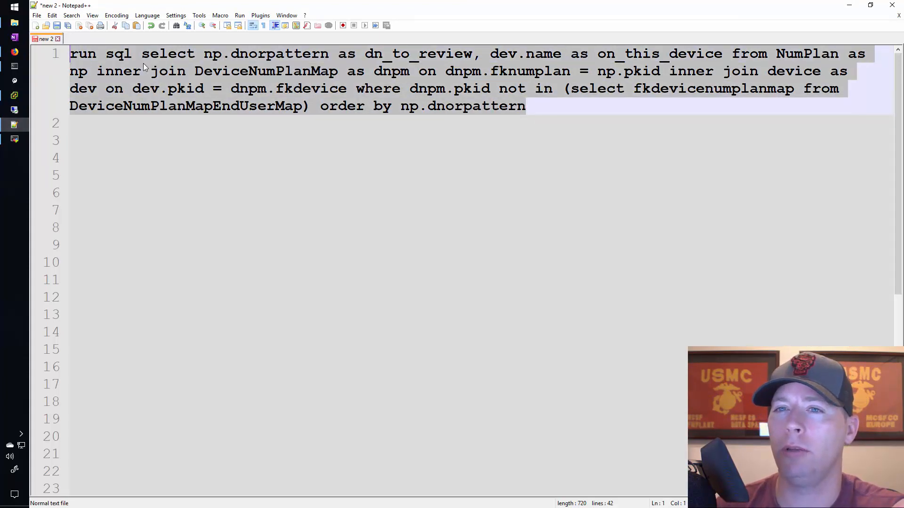
right_click(144, 69)
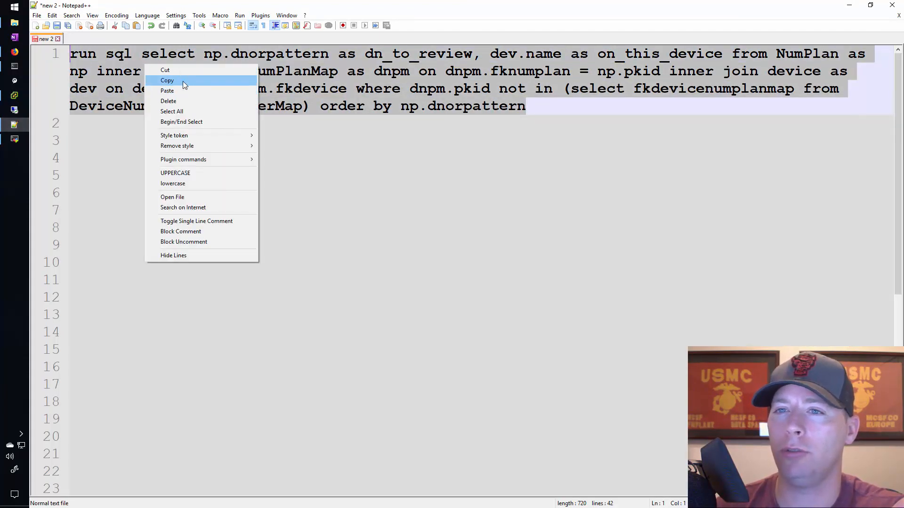
left_click(168, 80)
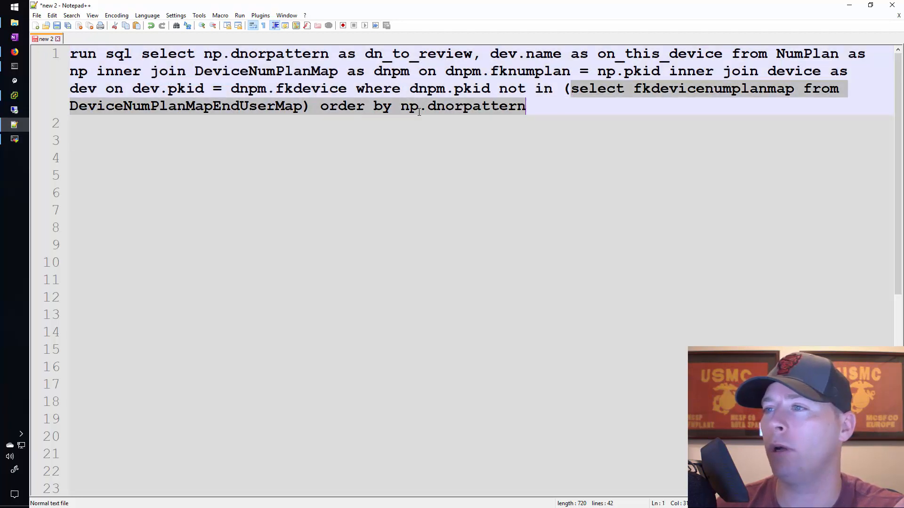
left_click(311, 159)
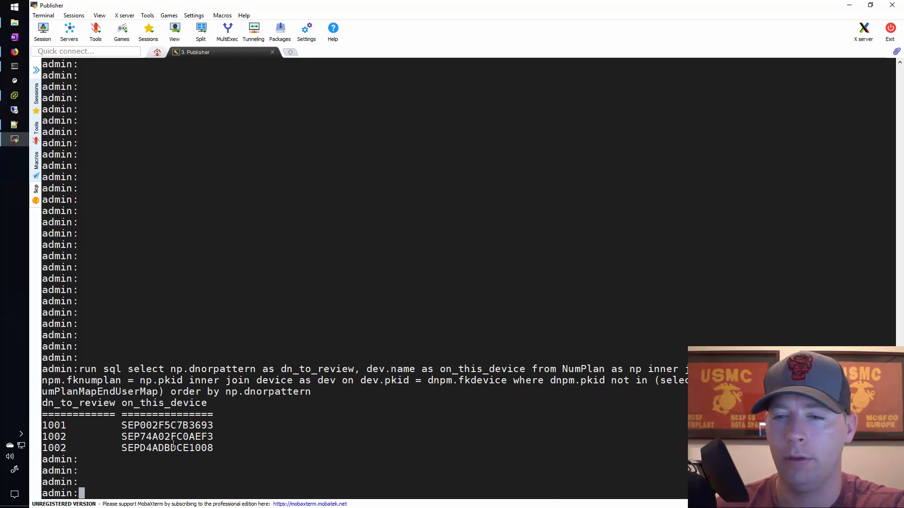
Highlight the dn_to_review column heading in the three-row query output.
double_click(167, 426)
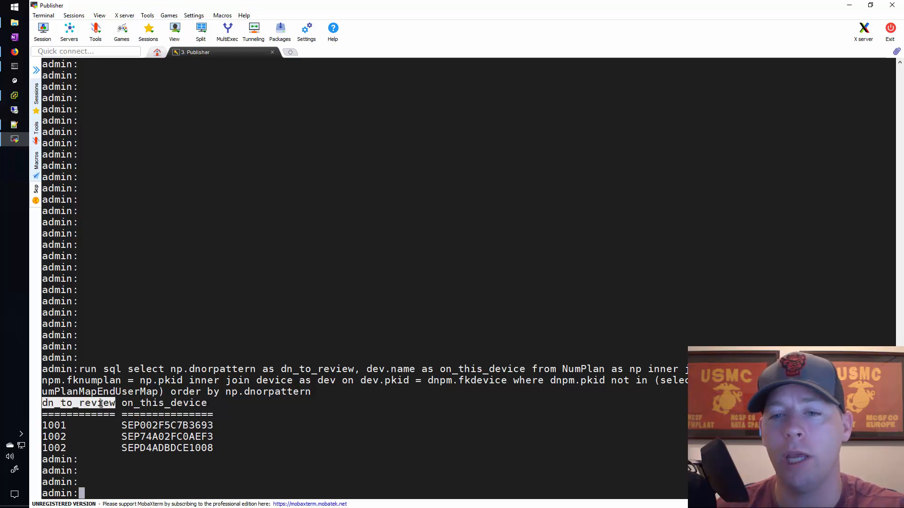
mouse_move(275, 264)
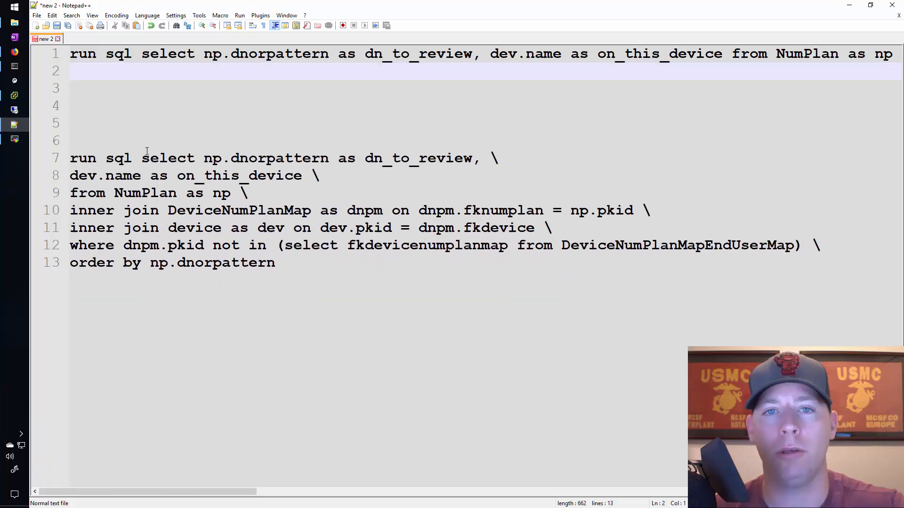
Select the multi-line backslash query on lines 7–13 for running in the CLI.
left_click(320, 176)
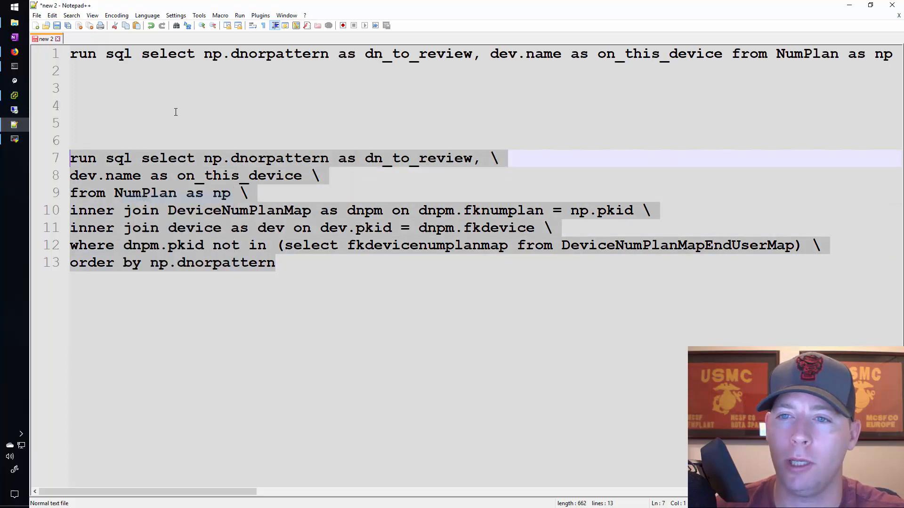
left_click(200, 106)
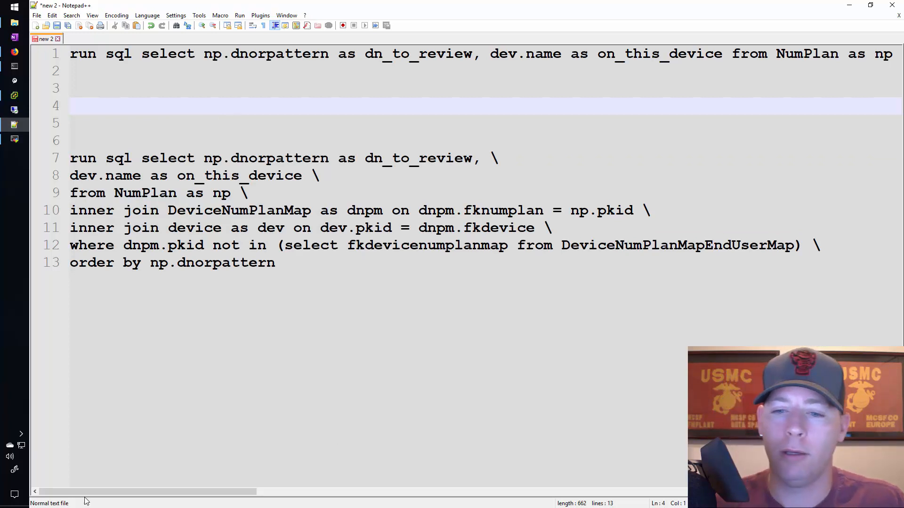
left_click_drag(144, 491, 634, 491)
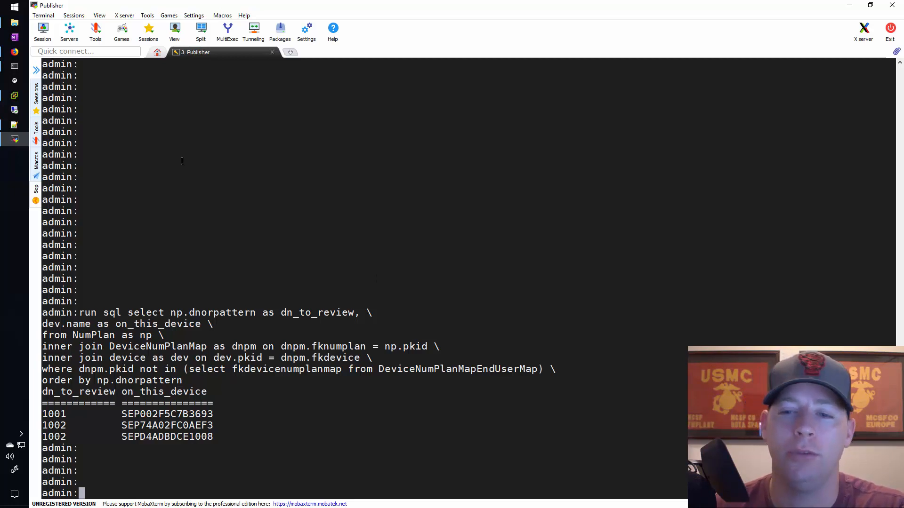
mouse_move(404, 315)
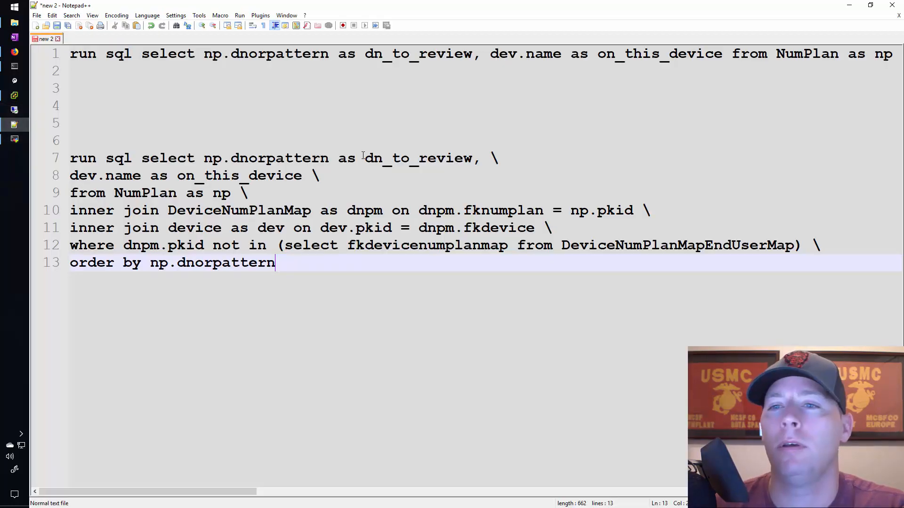
Highlight the NumPlan table name and its np alias in the multi-line query.
left_click(370, 122)
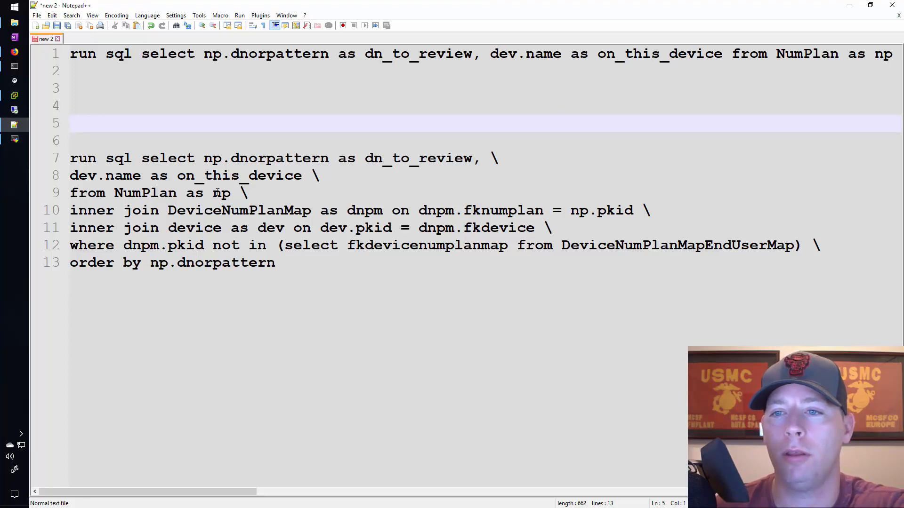
left_click(230, 193)
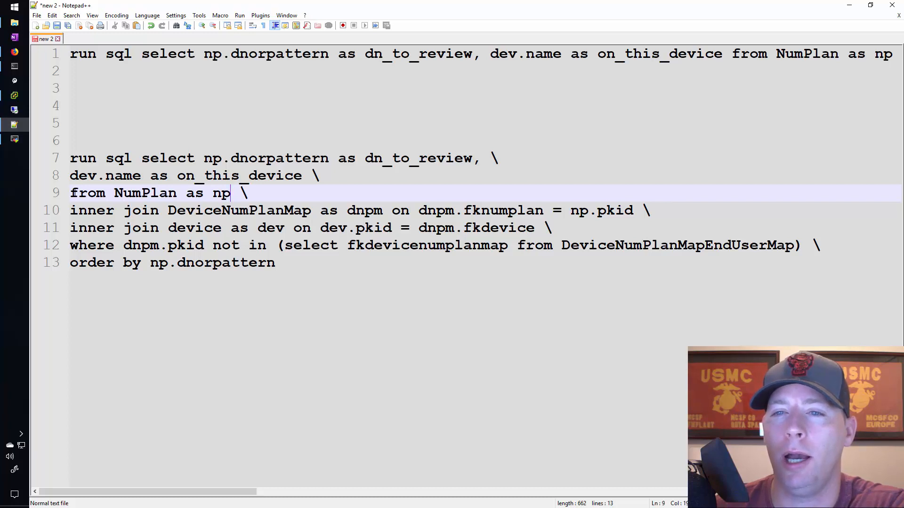
double_click(87, 192)
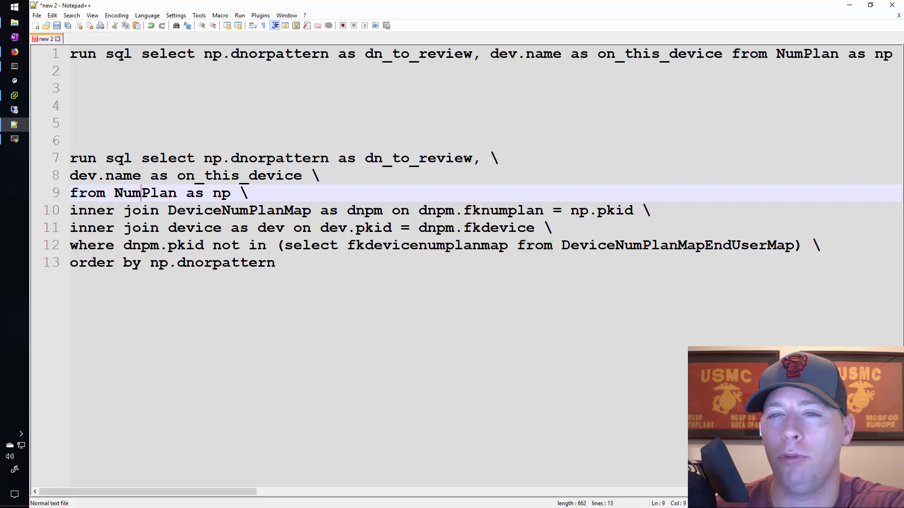
double_click(145, 193)
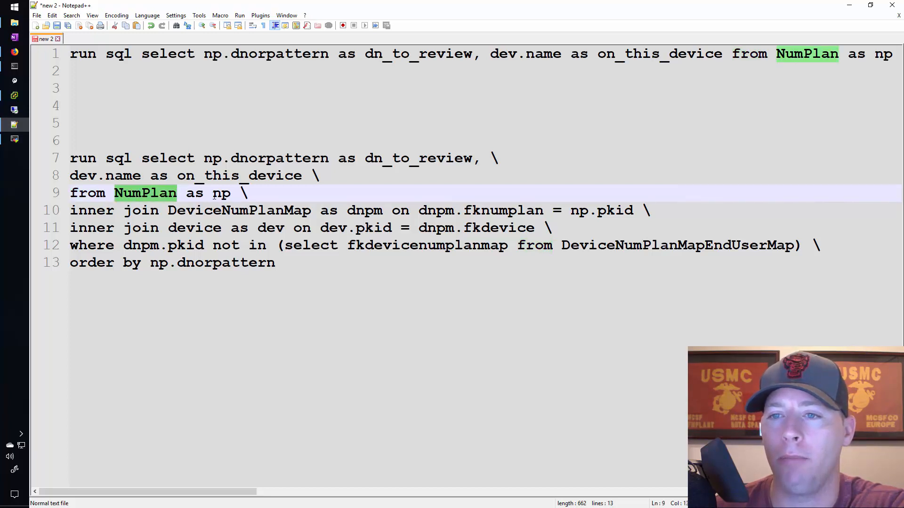
double_click(220, 193)
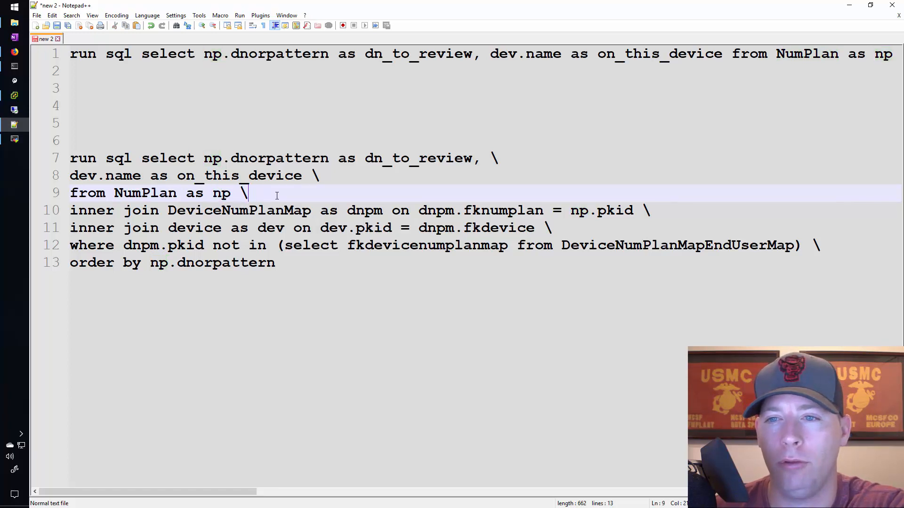
double_click(221, 193)
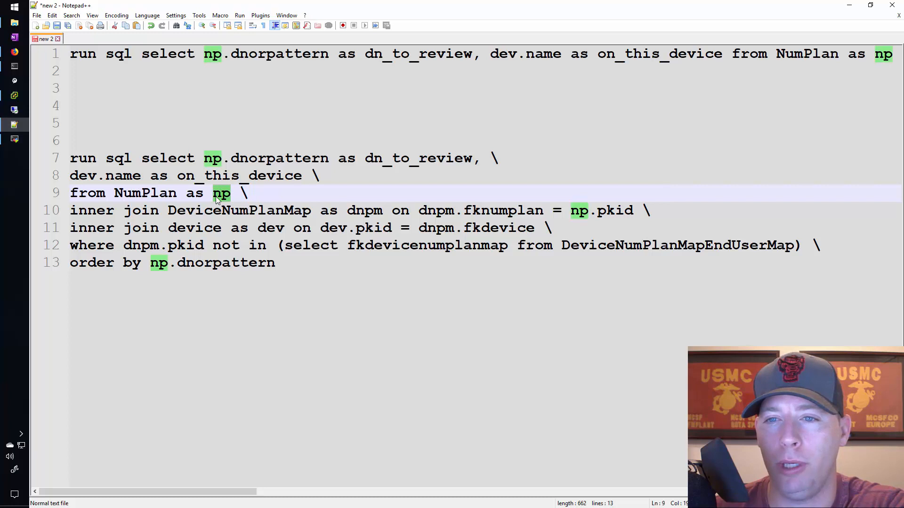
left_click(247, 193)
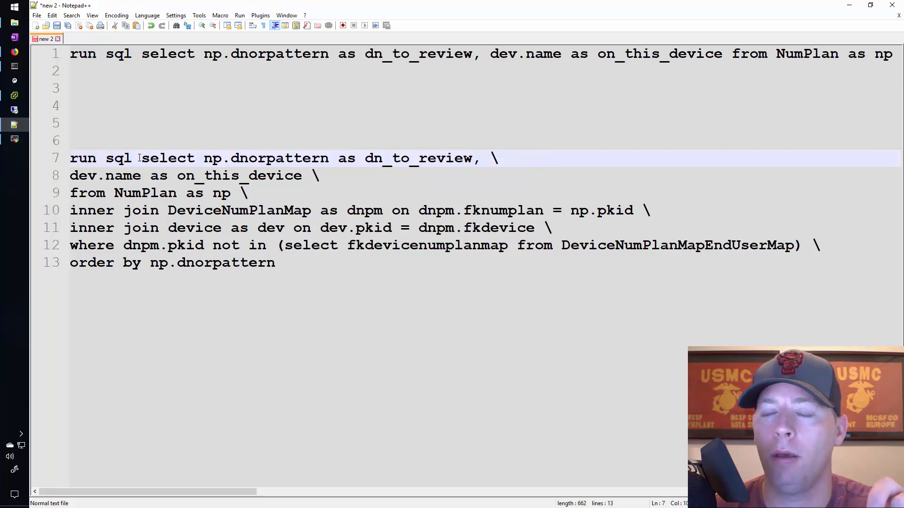
Mark every occurrence of dnorpattern in the query.
double_click(168, 158)
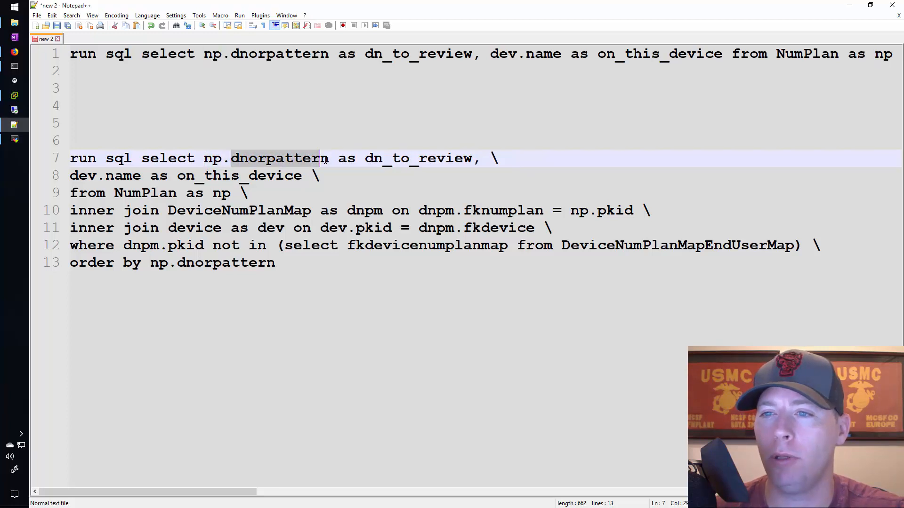
double_click(279, 159)
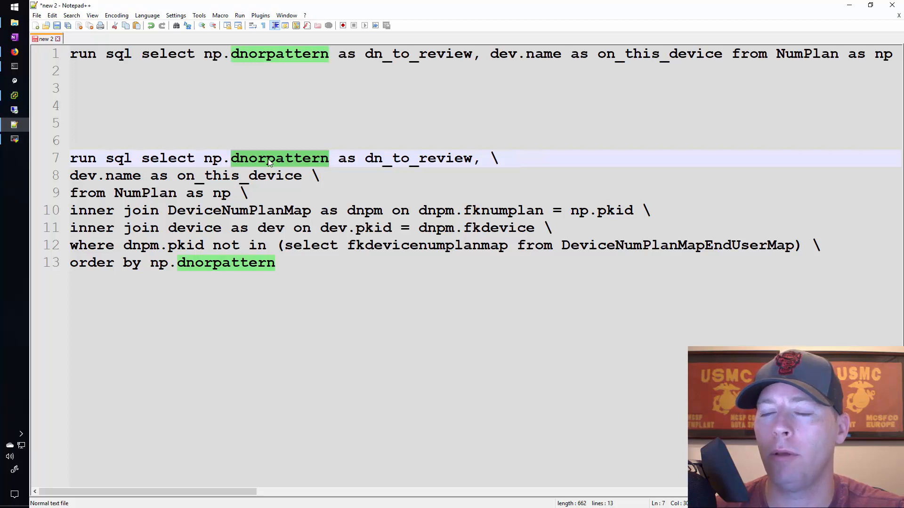
double_click(212, 158)
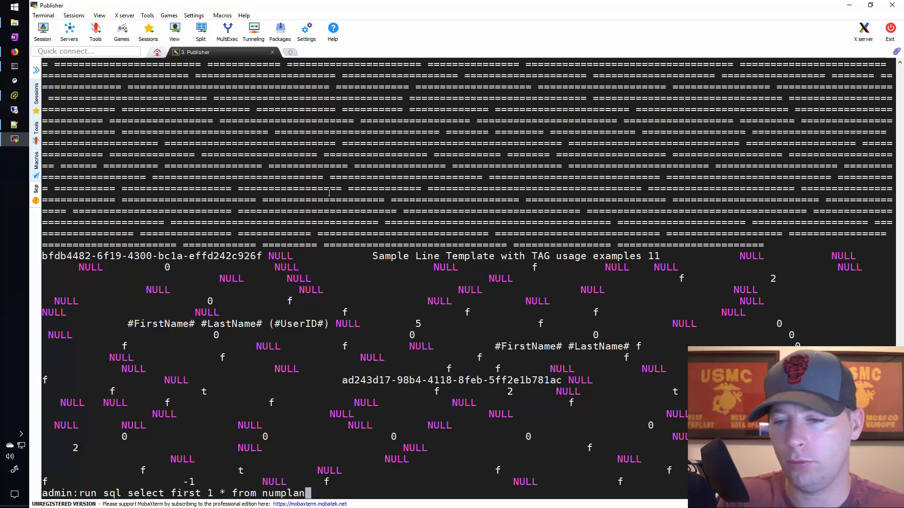
Enter run sql select first 1 * from numplan where dnorpattern = '1000' at the CLI.
type("where dn")
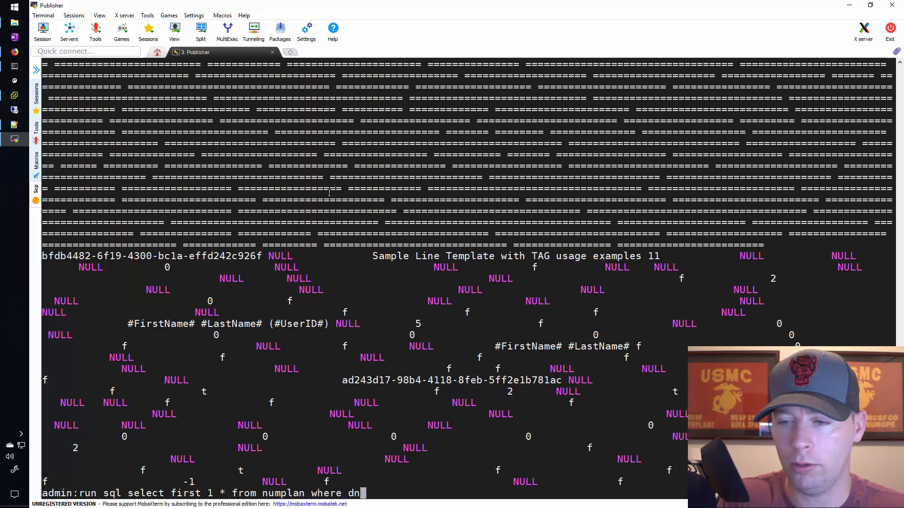
type("orpatter")
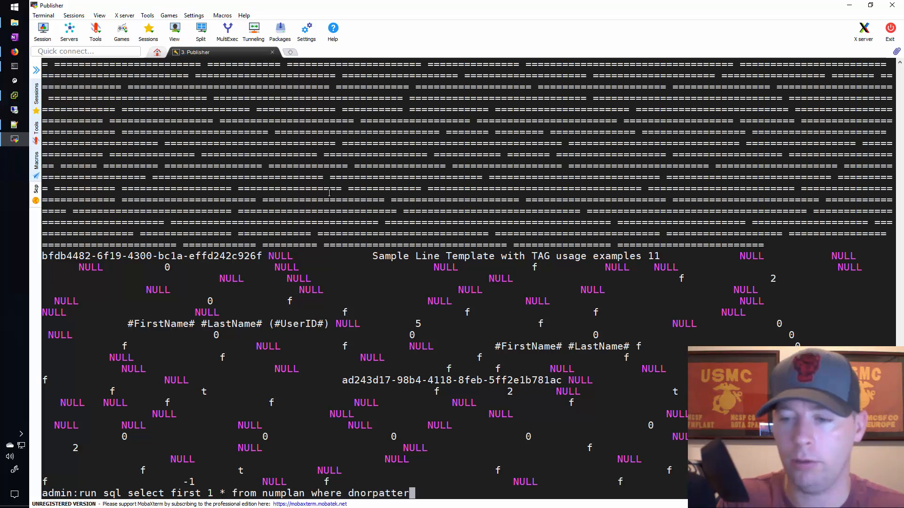
type("=")
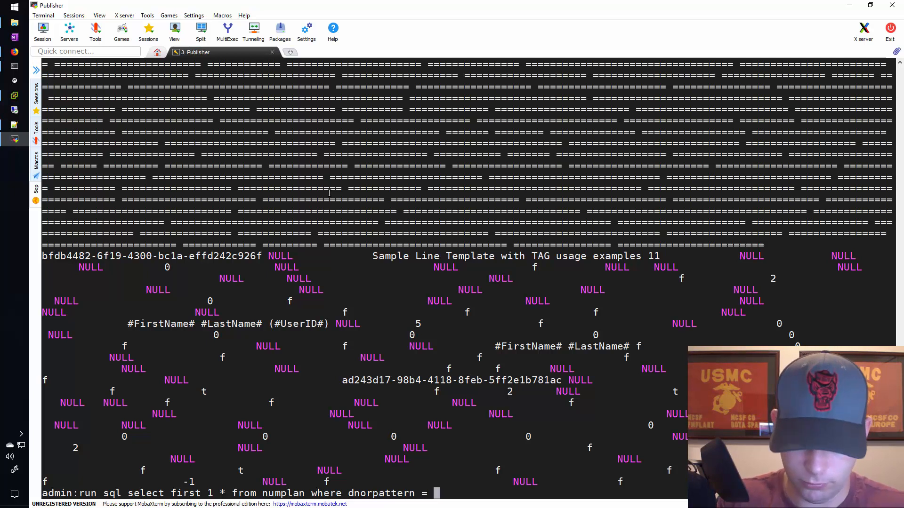
type("'dnorpattern")
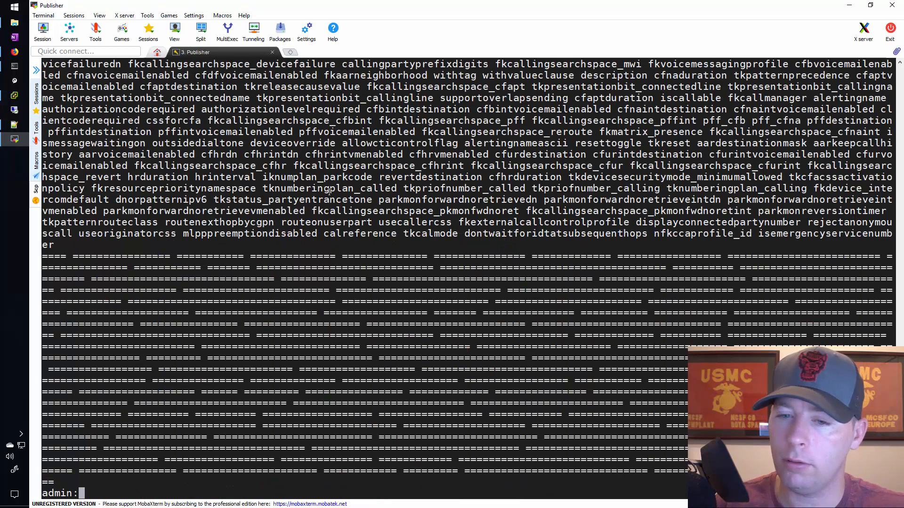
type("run sql select first 1 * from numplan where dnorpattern = '")
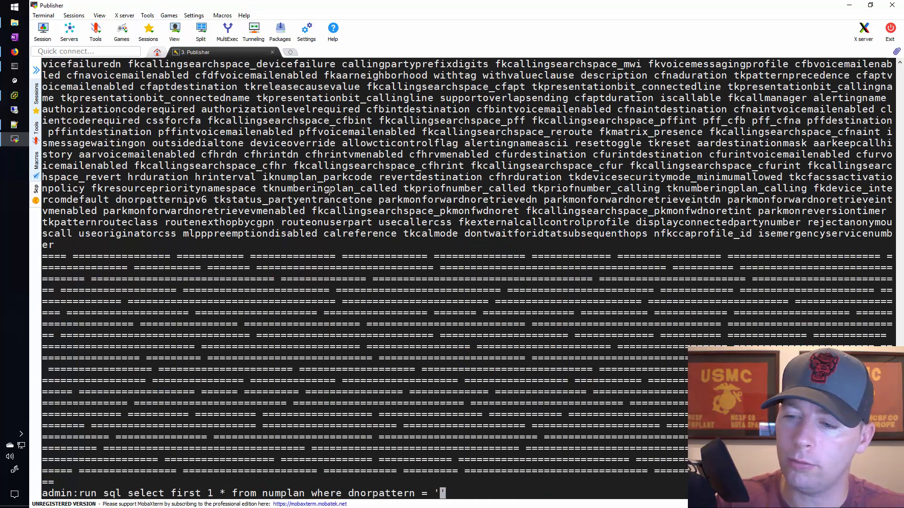
type("1000'")
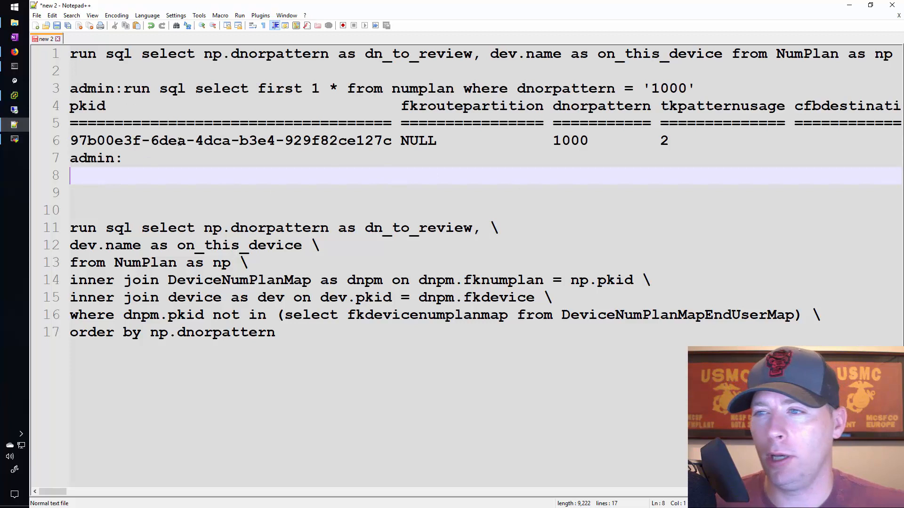
Match dnorpattern between the query and the pasted numplan output header.
double_click(570, 140)
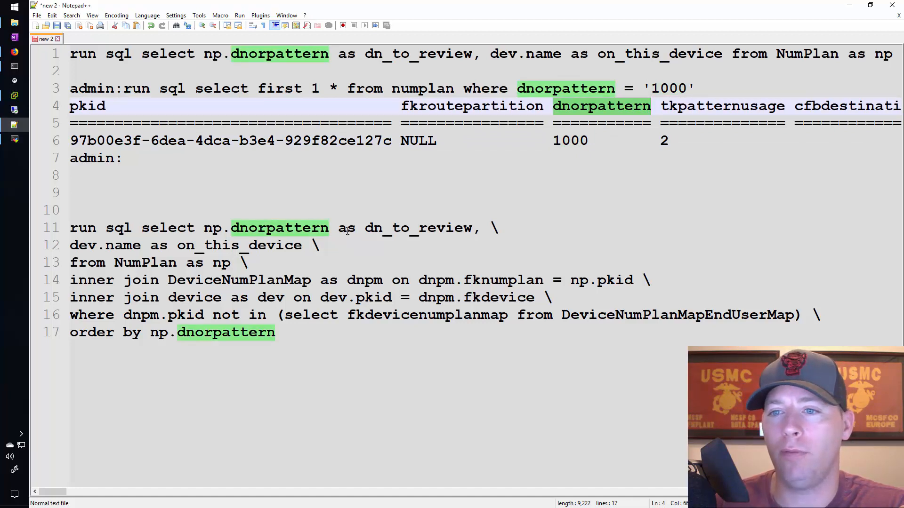
double_click(146, 263)
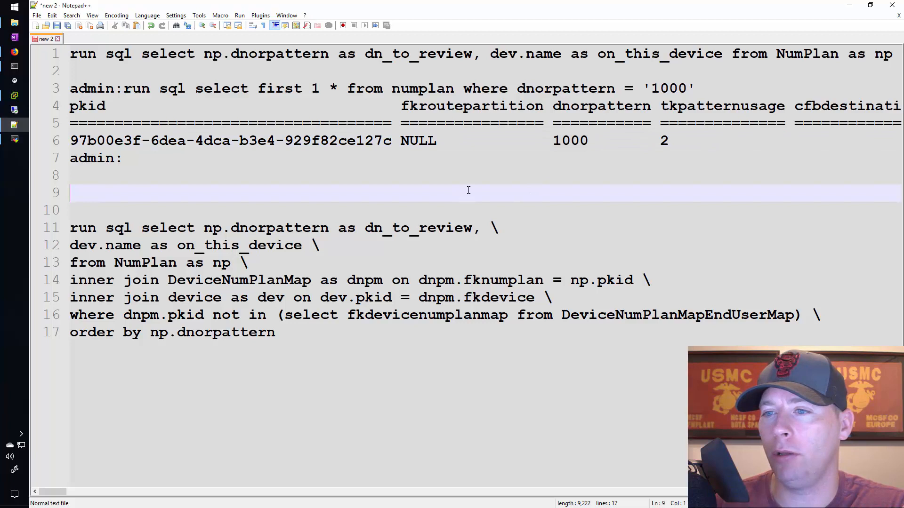
double_click(602, 106)
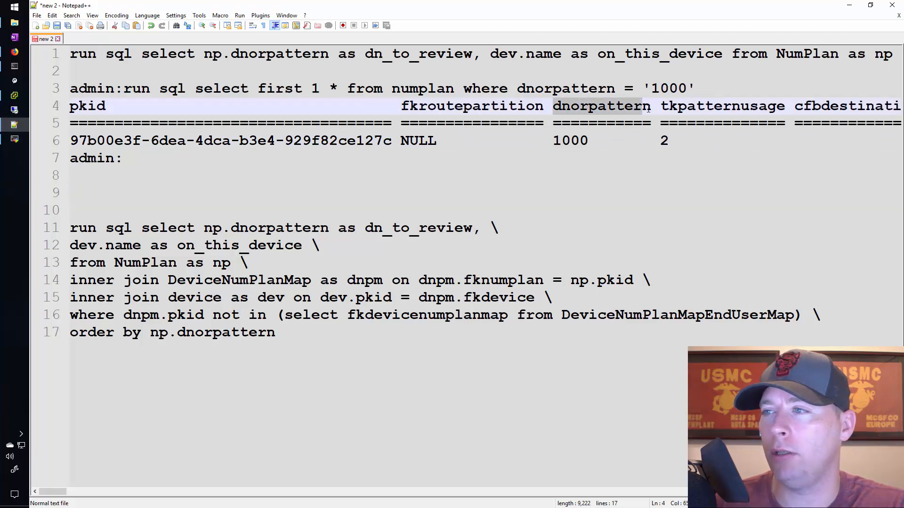
double_click(418, 227)
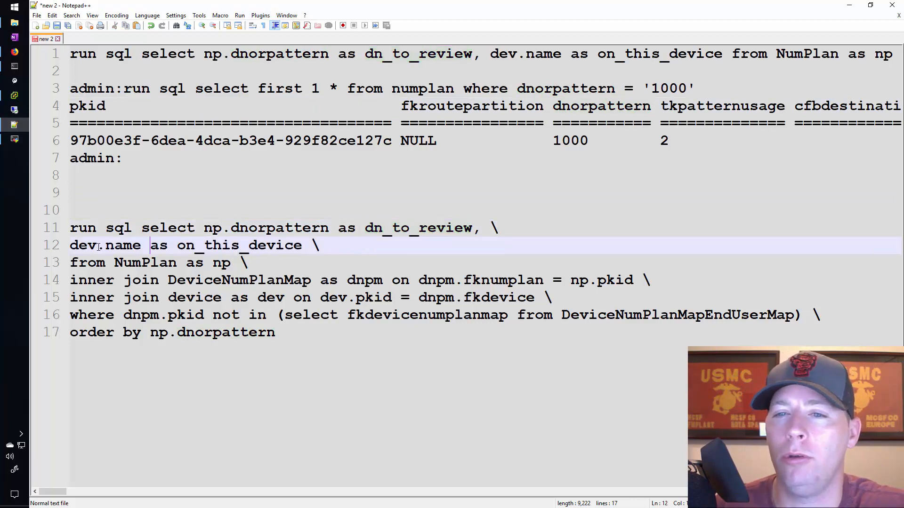
double_click(121, 244)
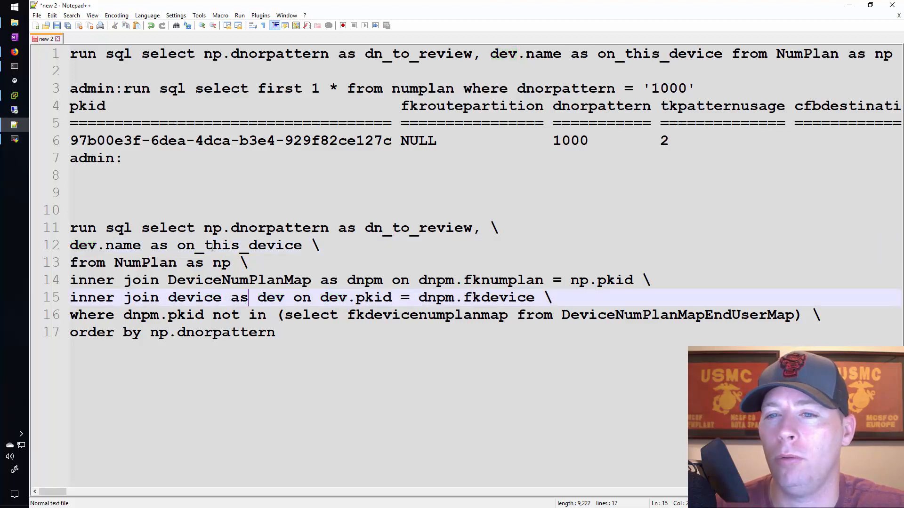
left_click(177, 244)
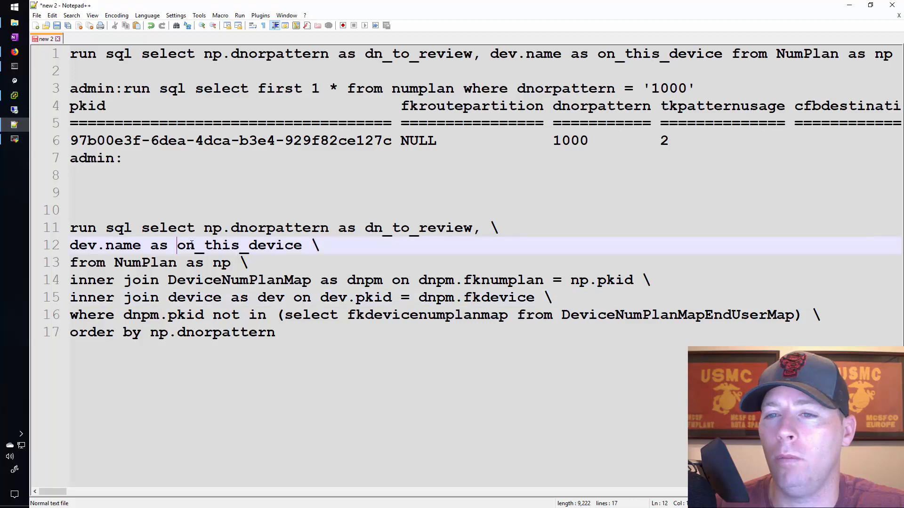
double_click(185, 244)
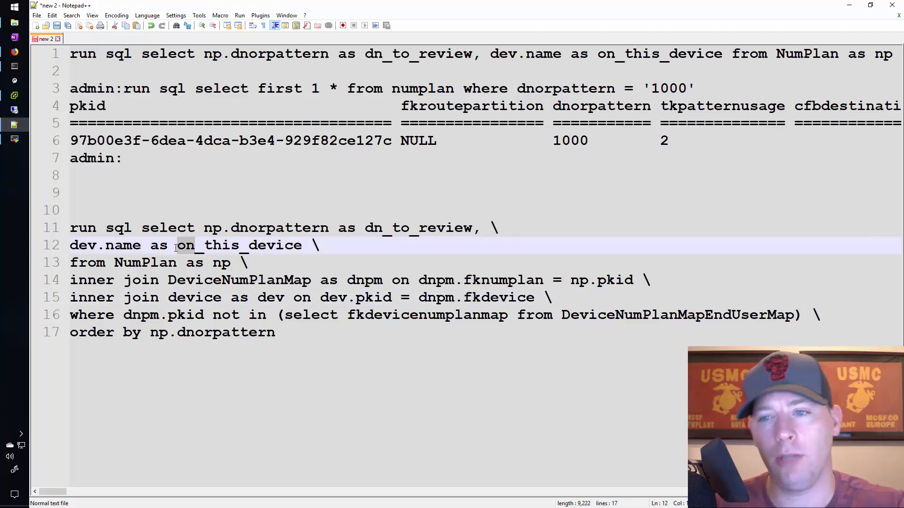
double_click(238, 245)
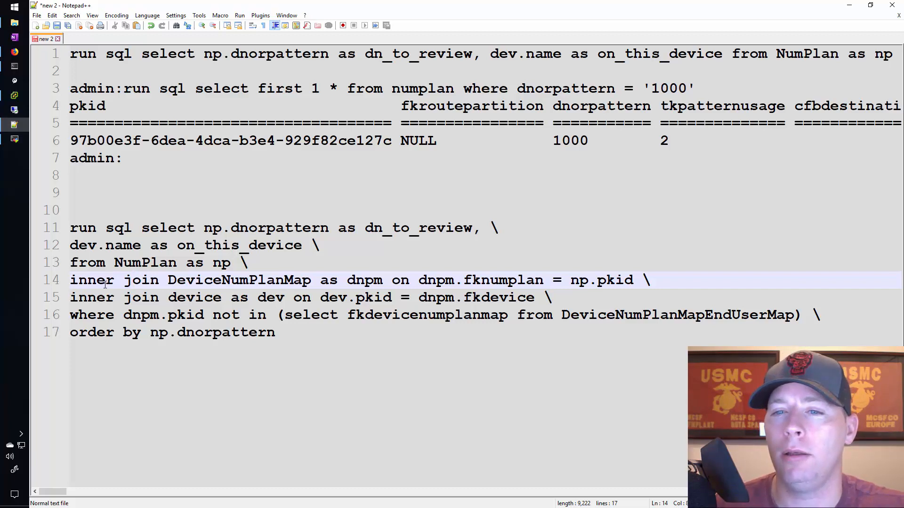
Highlight the DeviceNumPlanMap join with its dnpm and np aliases and fknumplan column.
double_click(238, 280)
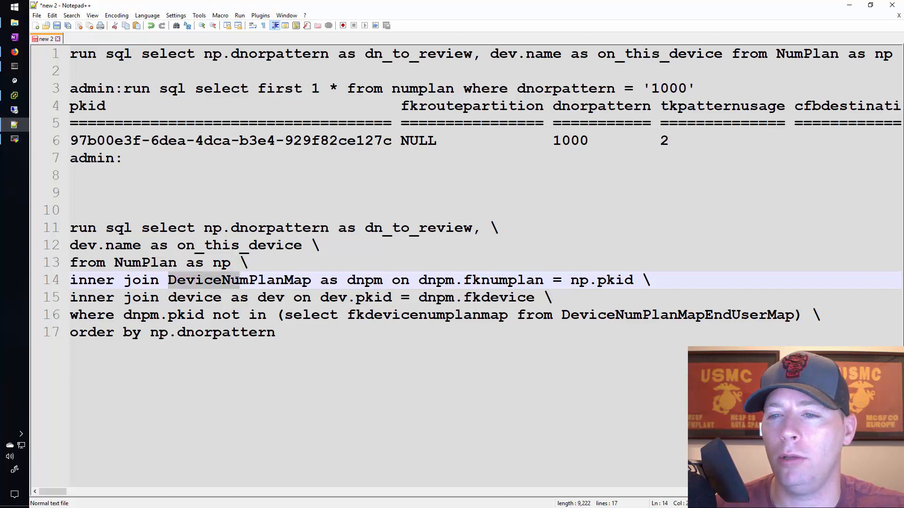
double_click(238, 281)
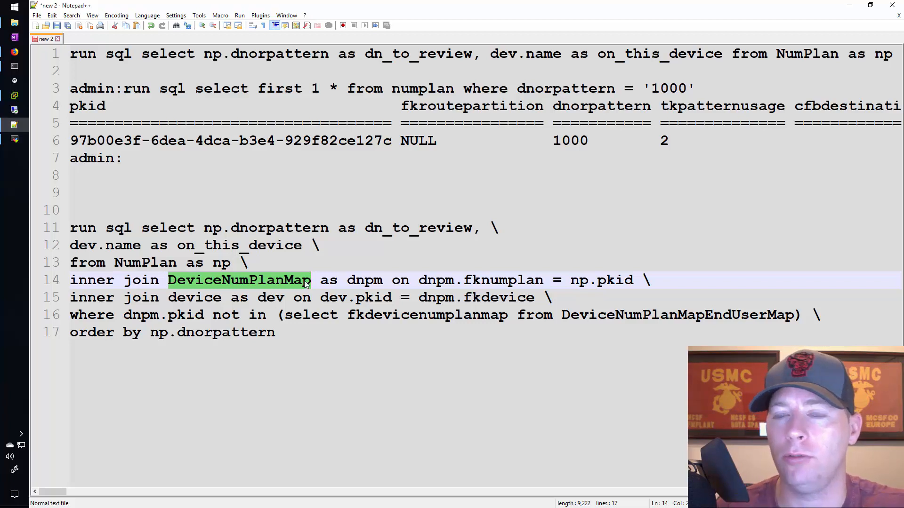
left_click(302, 281)
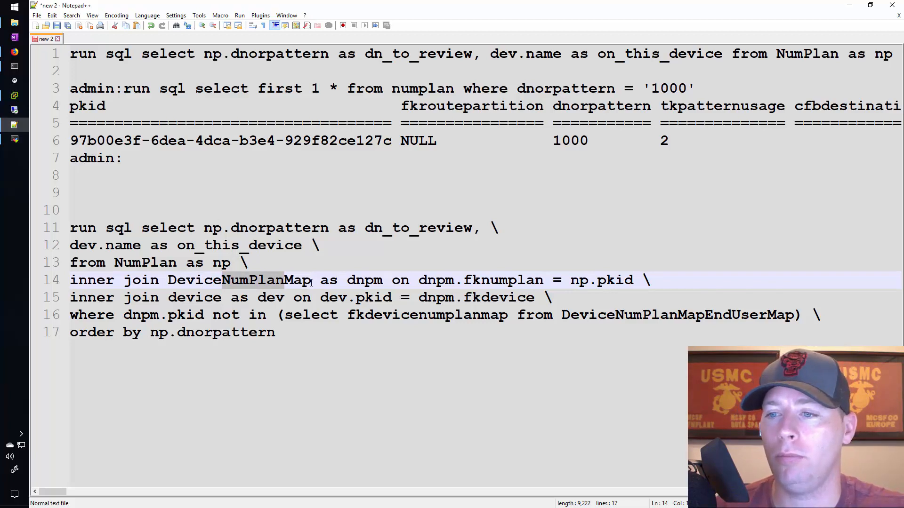
double_click(239, 281)
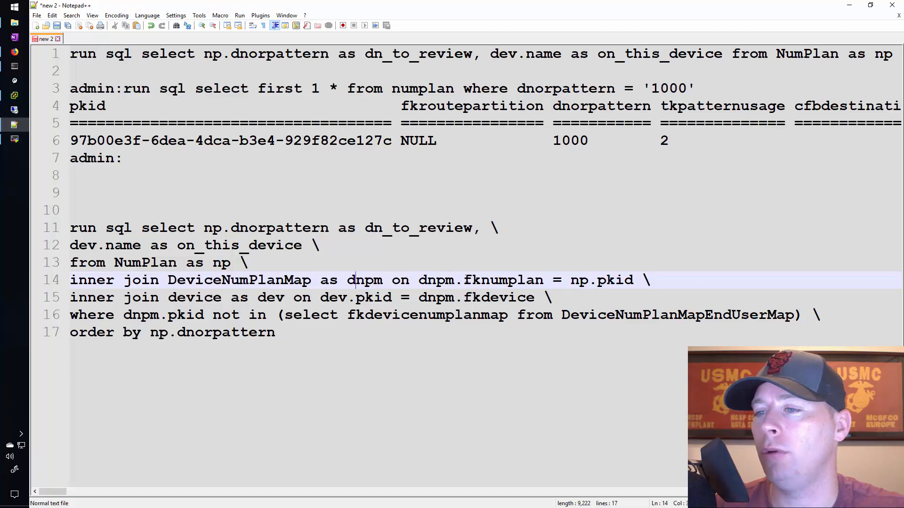
double_click(436, 280)
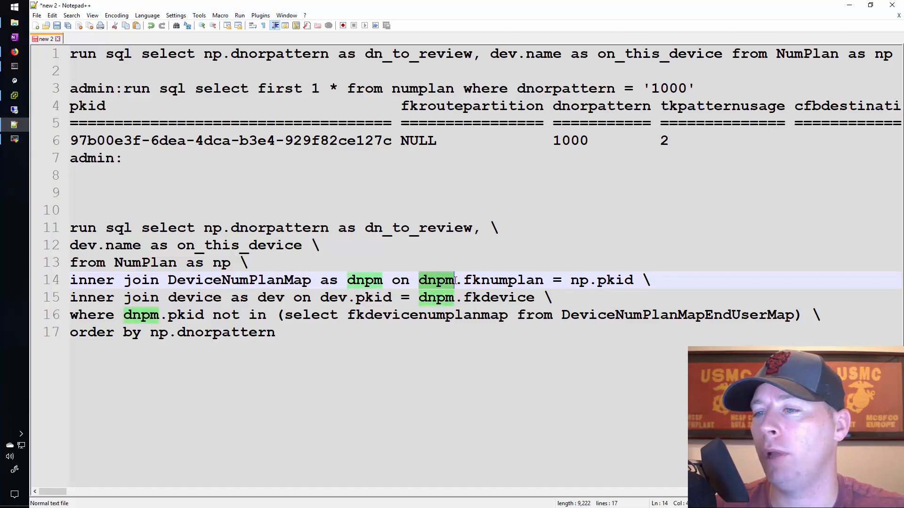
double_click(502, 281)
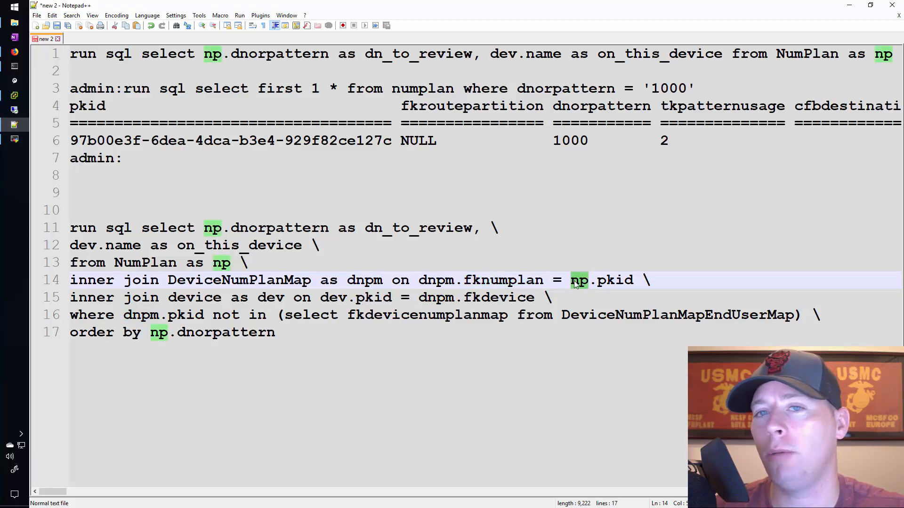
double_click(502, 281)
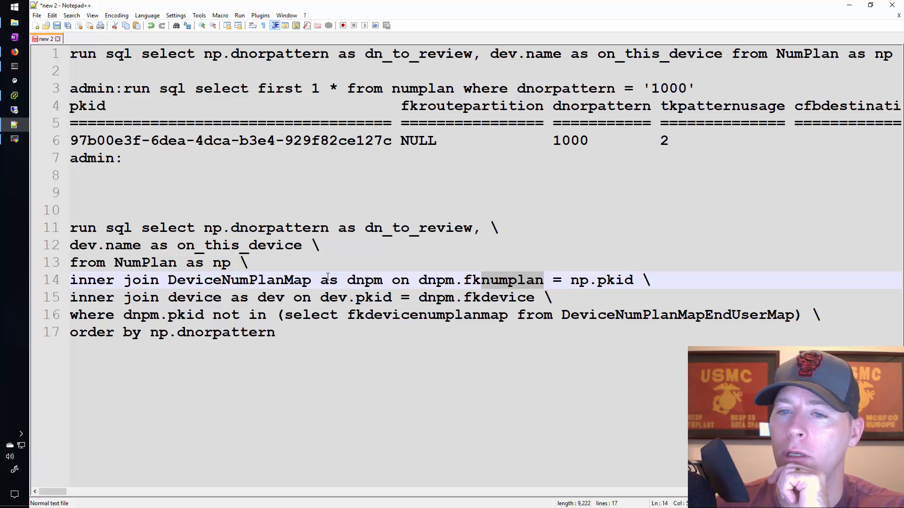
double_click(238, 281)
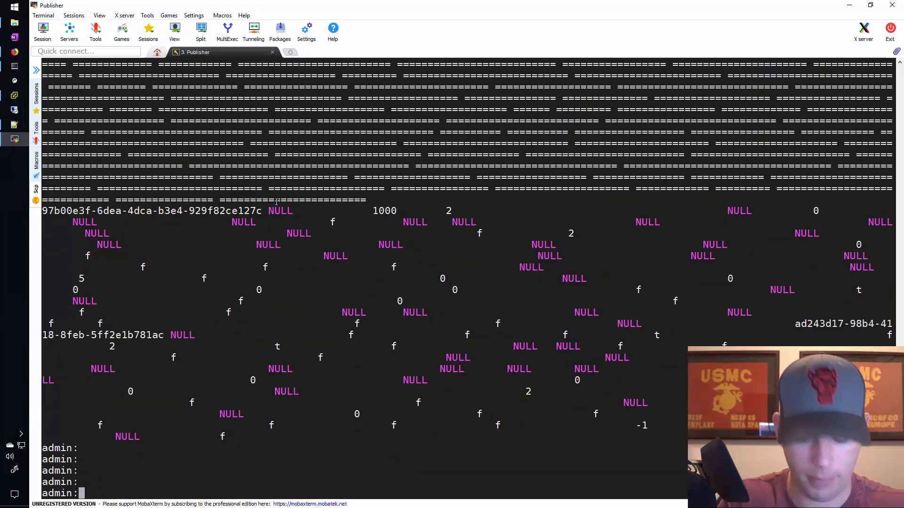
Enter run sql select * from DeviceNumPlanMap at the CLI.
type("run sql selec")
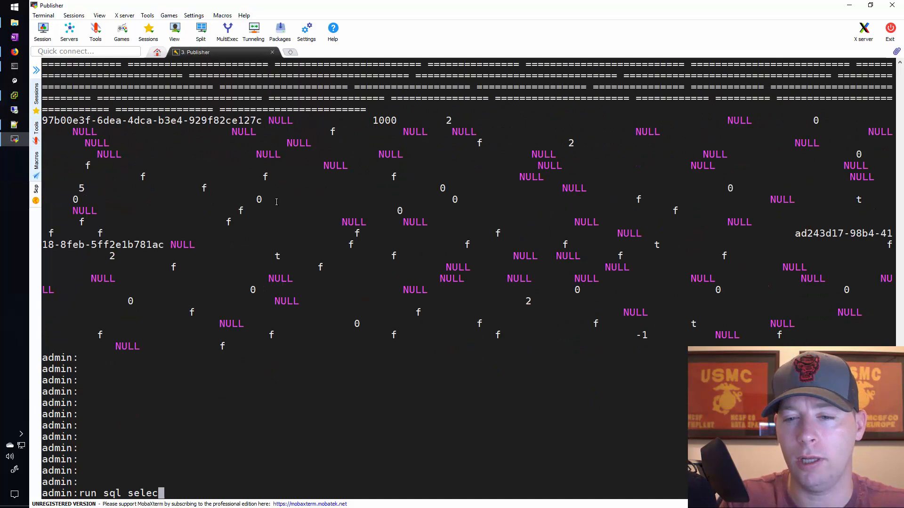
type("* from DeviceNumPlanMap")
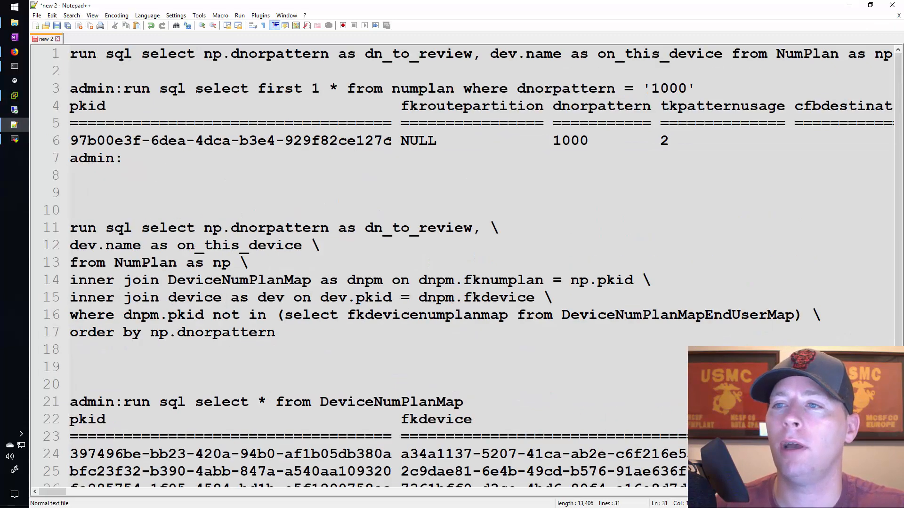
Highlight the np, dnpm and dev aliases against the pasted DeviceNumPlanMap output.
right_click(230, 140)
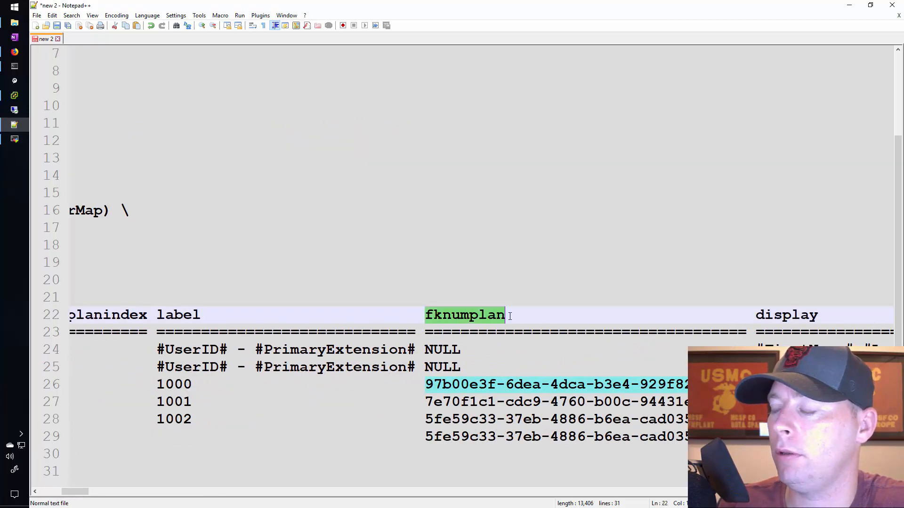
mouse_move(441, 389)
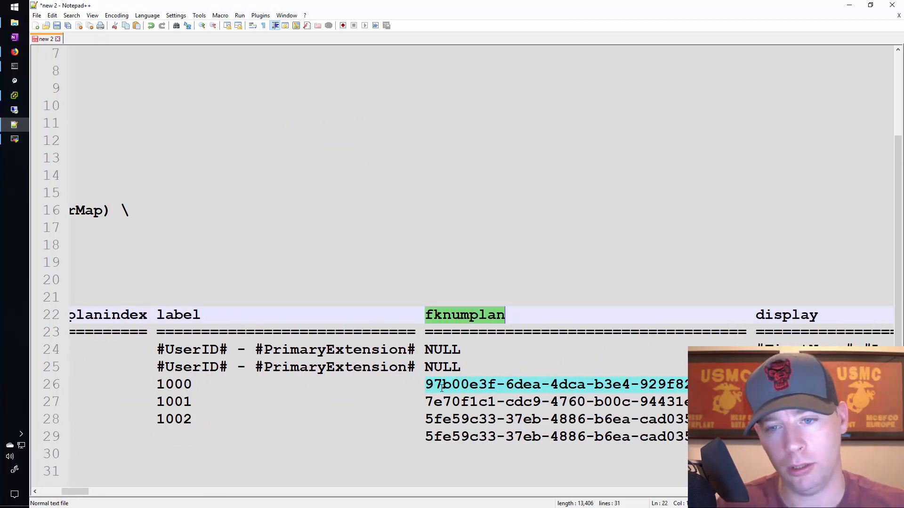
scroll("left", 3)
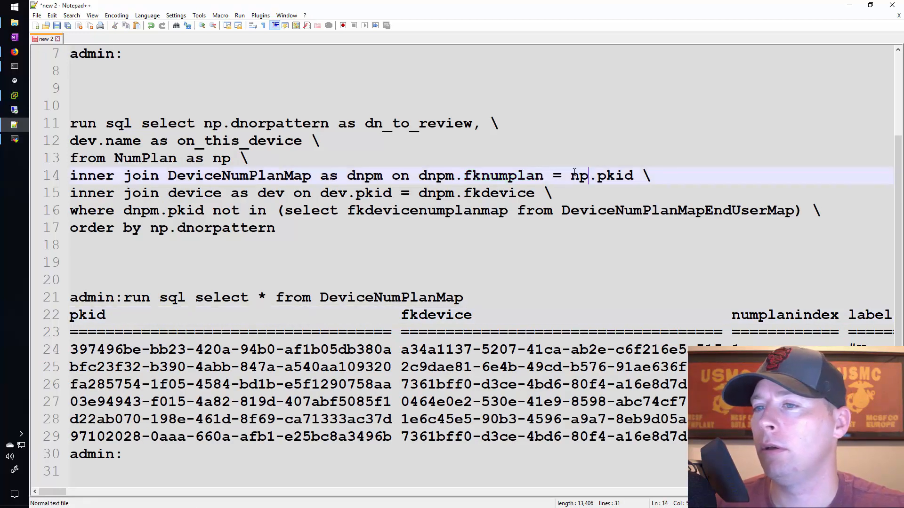
double_click(195, 193)
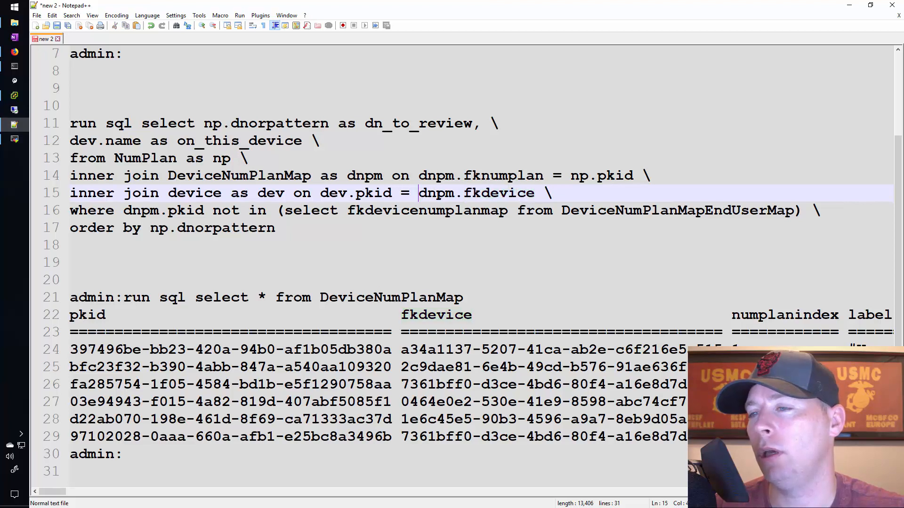
double_click(435, 193)
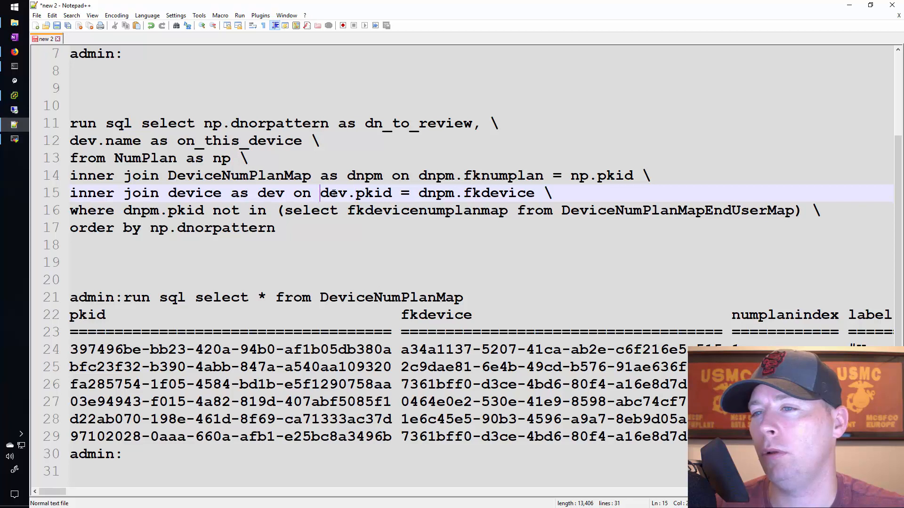
double_click(194, 193)
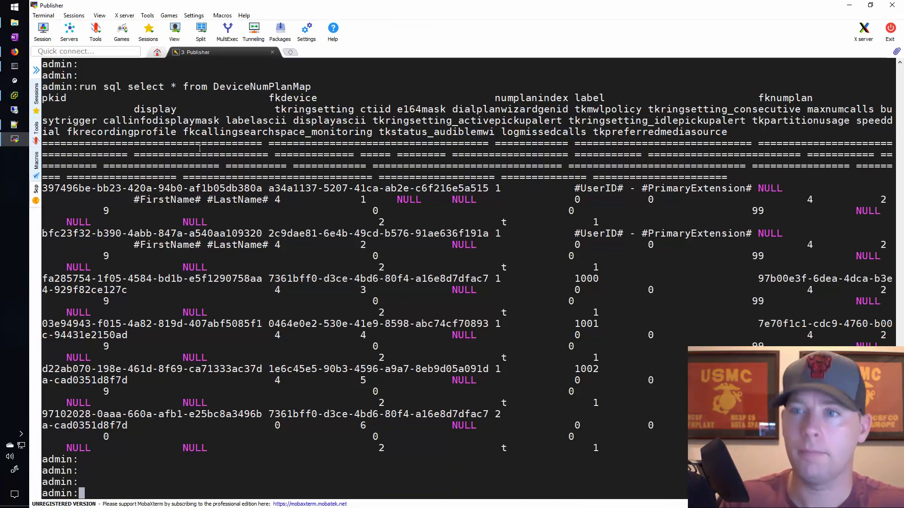
Run select * from device at the CLI and select its wide output for the notes.
type("run sql select * from Devi")
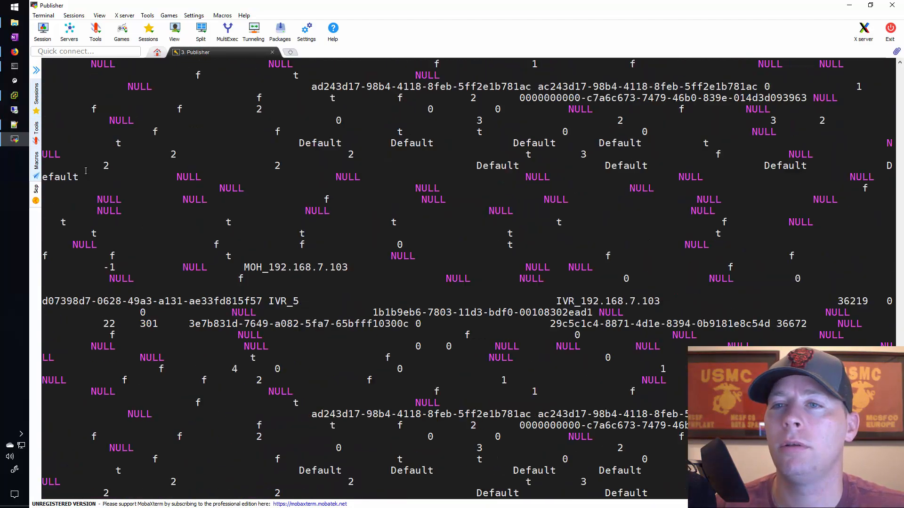
scroll("down", 3)
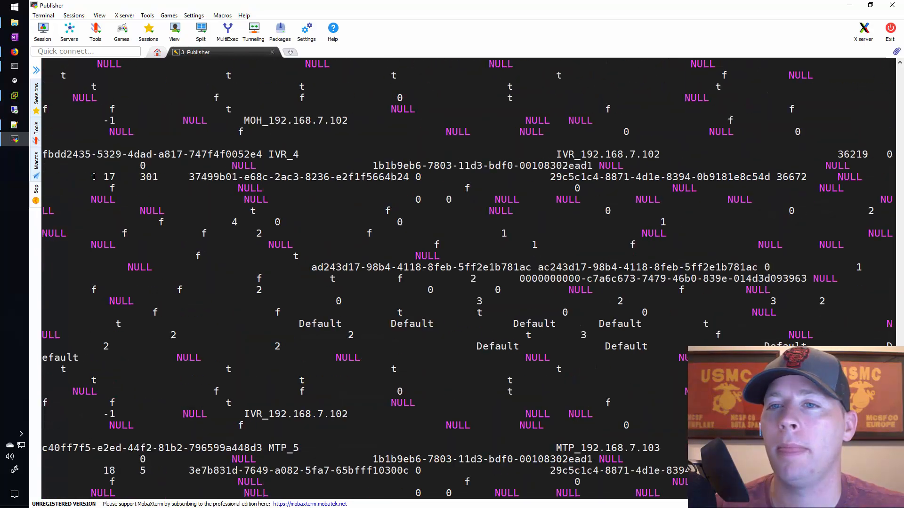
scroll("down", 3)
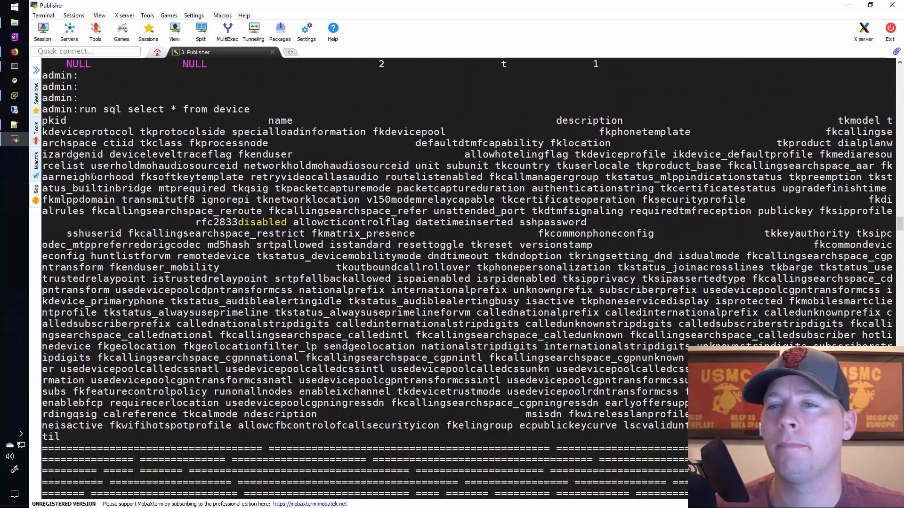
double_click(261, 222)
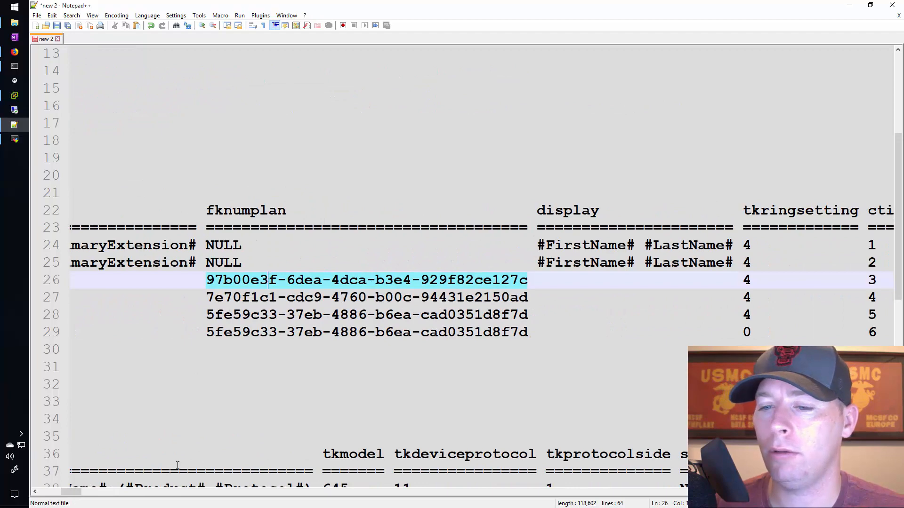
Review the pasted output and highlight the dnpm alias in the where clause.
scroll("right", 3)
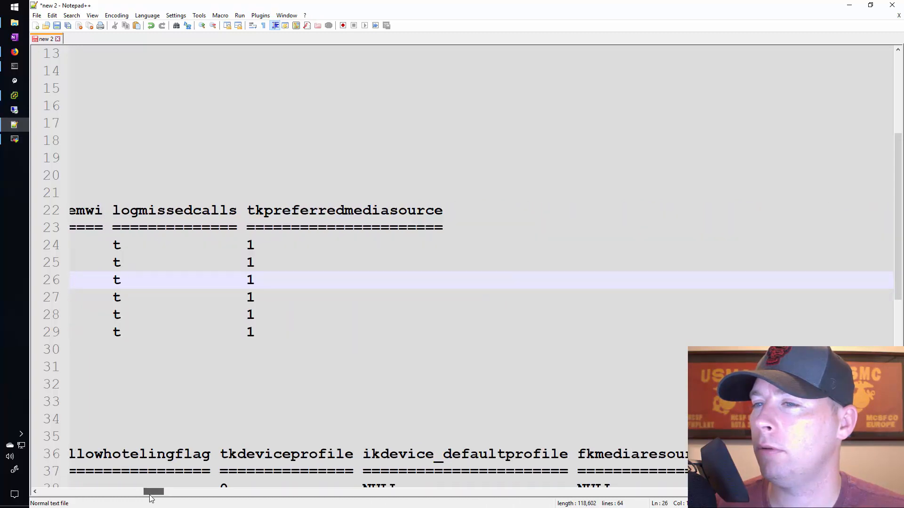
scroll("left", 3)
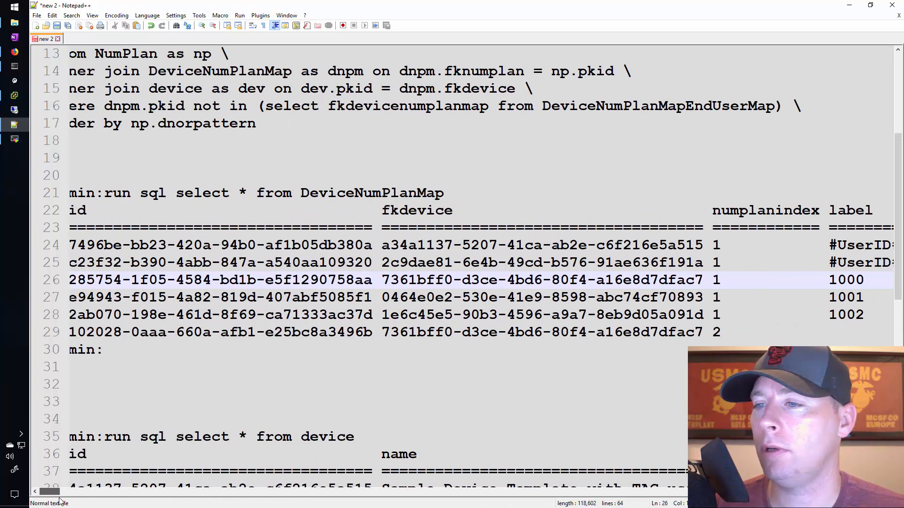
scroll("right", 3)
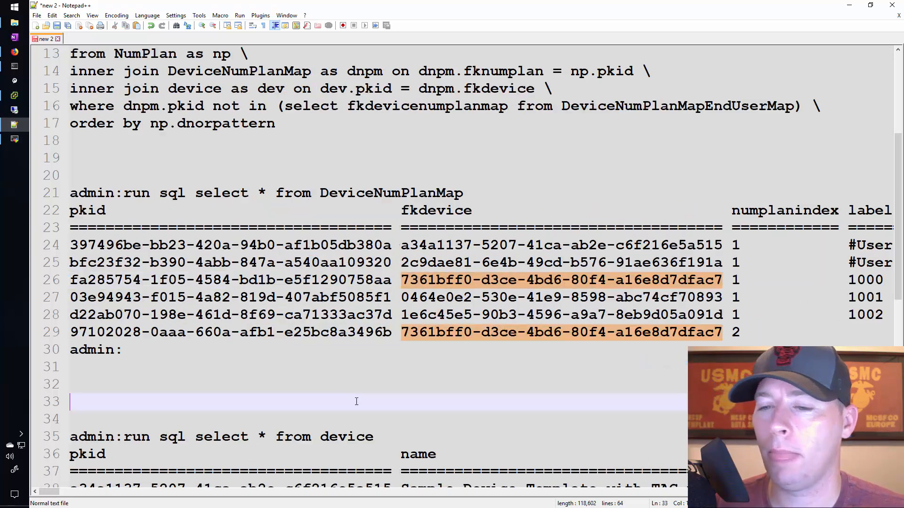
scroll("down", 3)
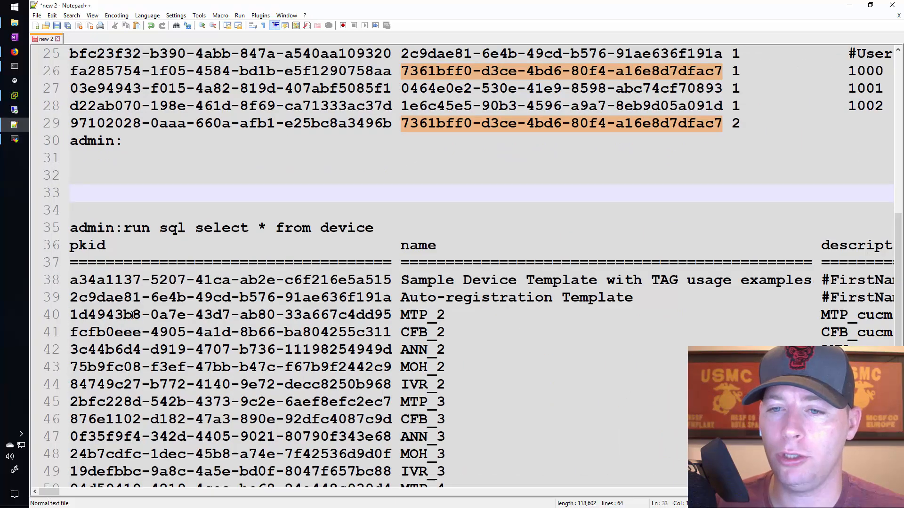
scroll("down", 3)
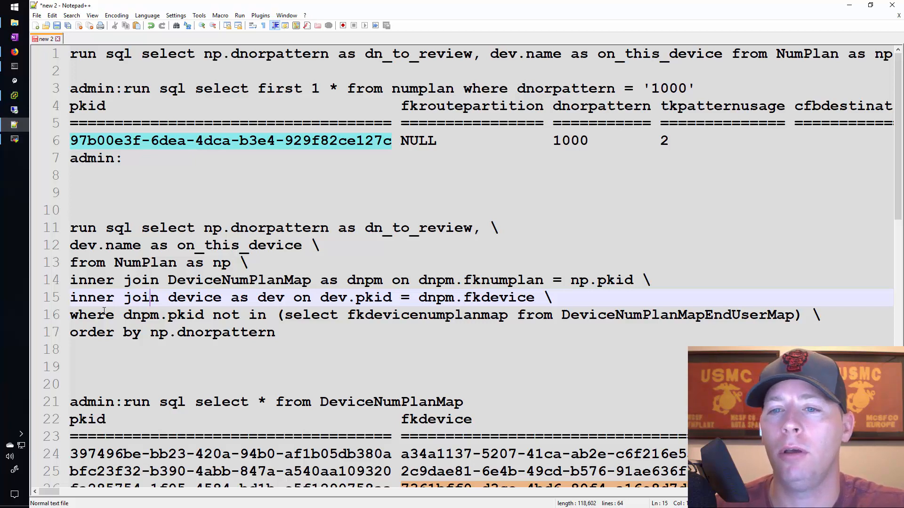
left_click(107, 314)
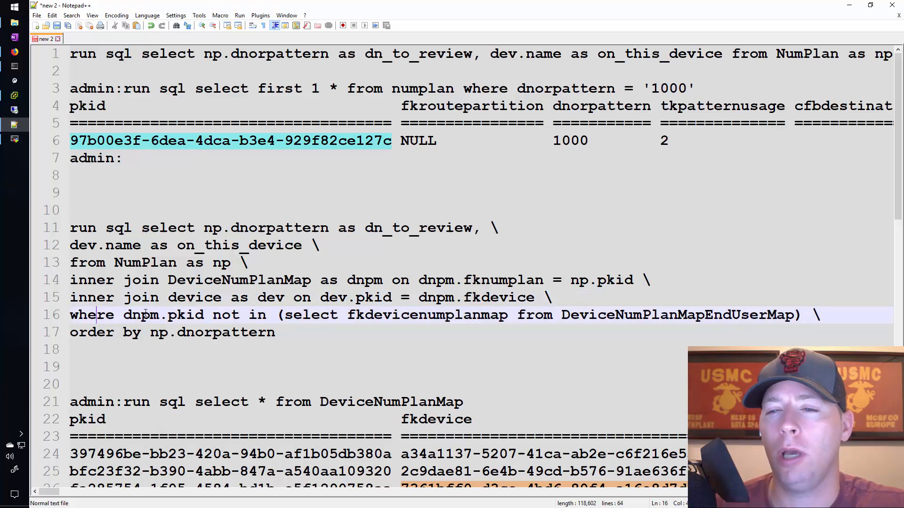
double_click(142, 314)
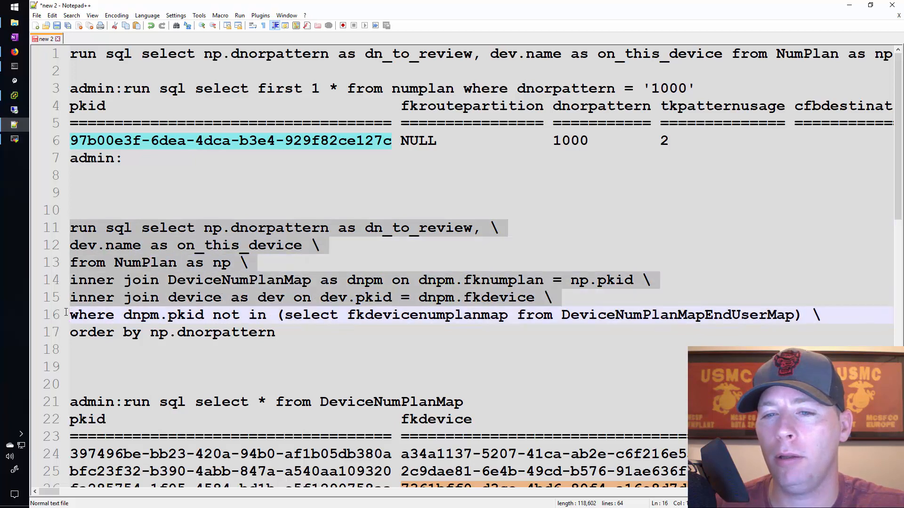
left_click(117, 315)
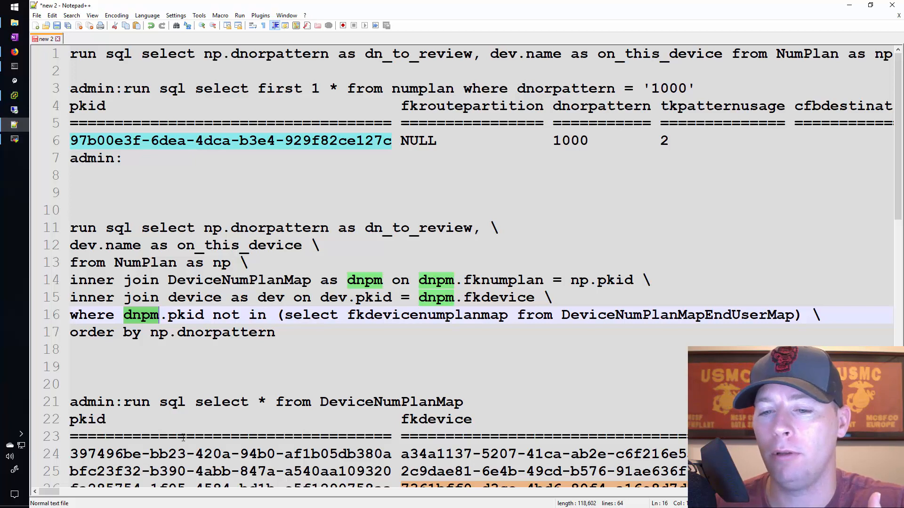
Select the where-clause subquery and highlight its fkdevicenumplanmap column.
scroll("right", 3)
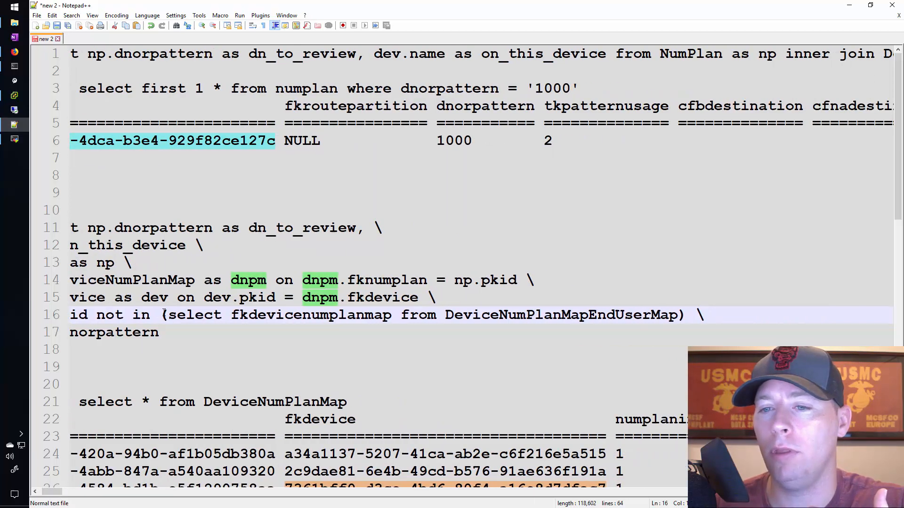
left_click_drag(164, 314, 684, 315)
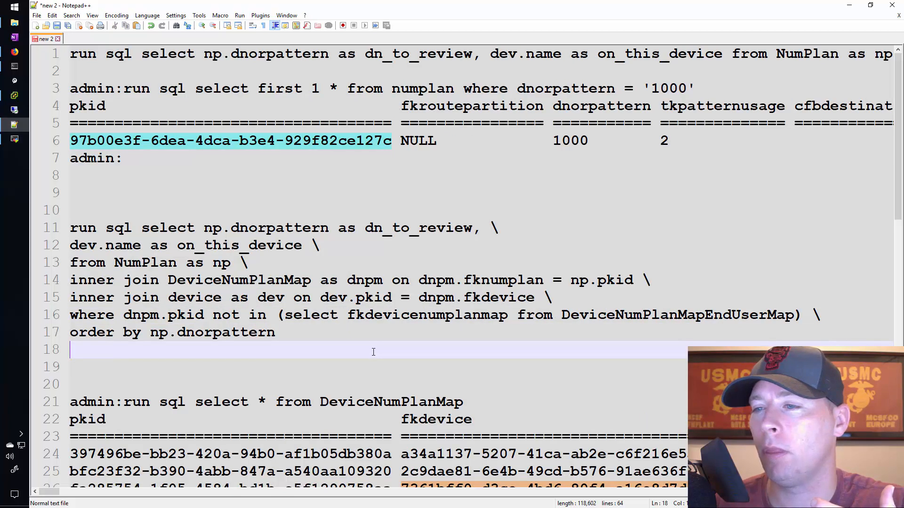
left_click(391, 315)
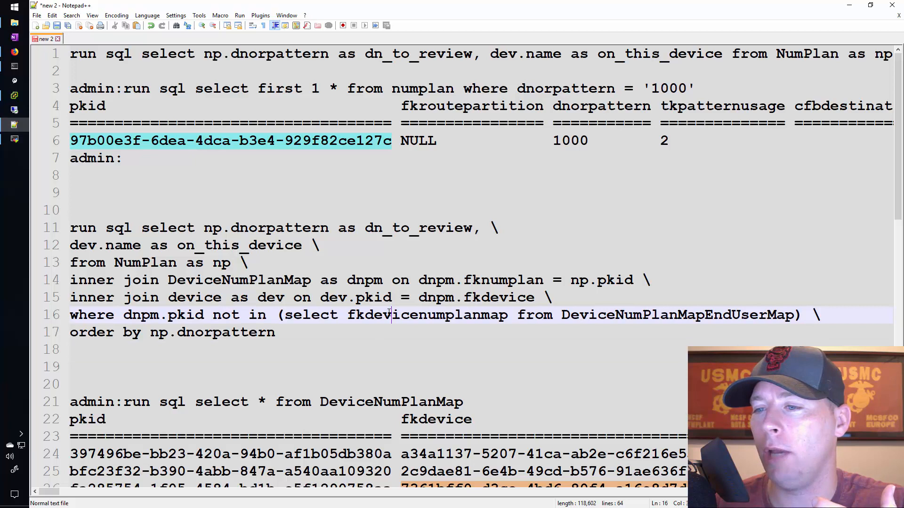
double_click(426, 314)
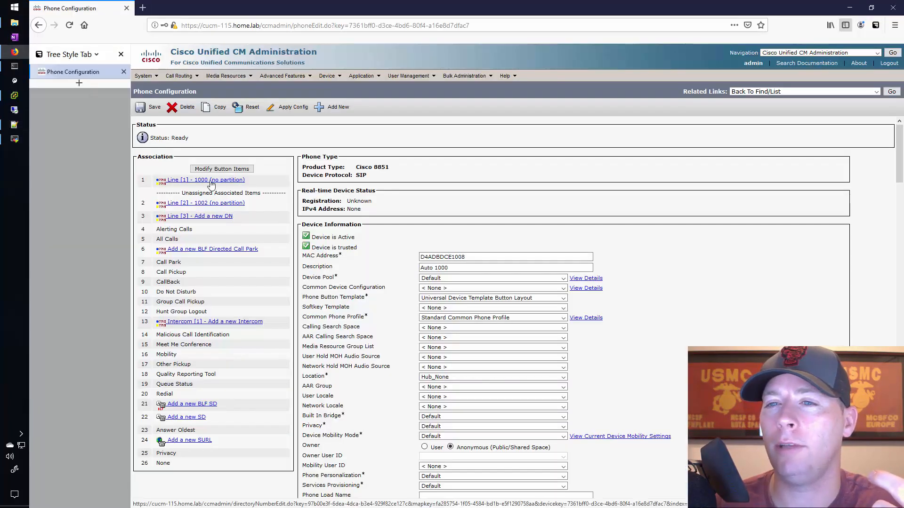
Open directory number 1000 from the phone's lines and scroll to Users Associated with Line.
left_click(199, 179)
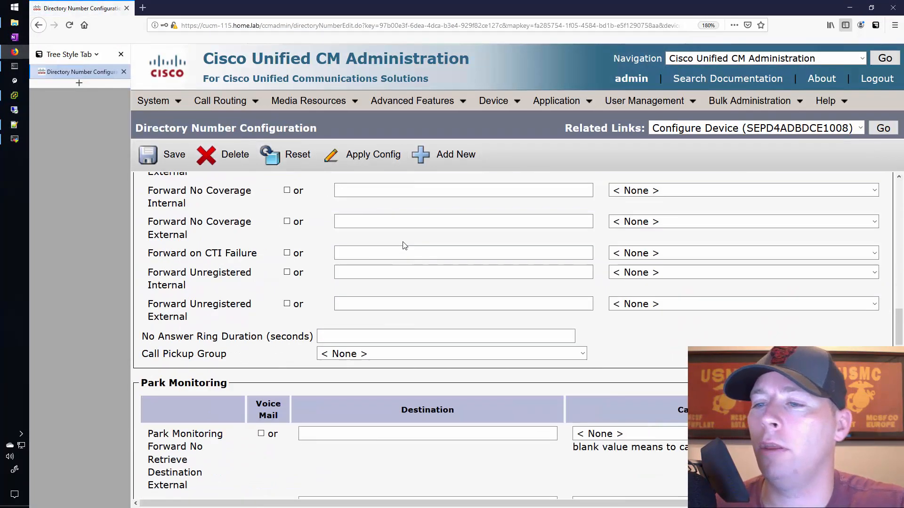
scroll("down", 3)
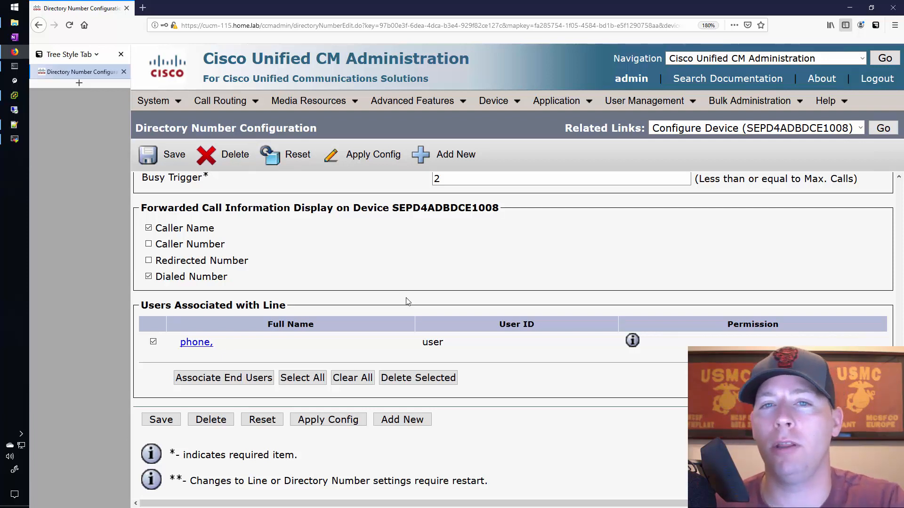
mouse_move(214, 338)
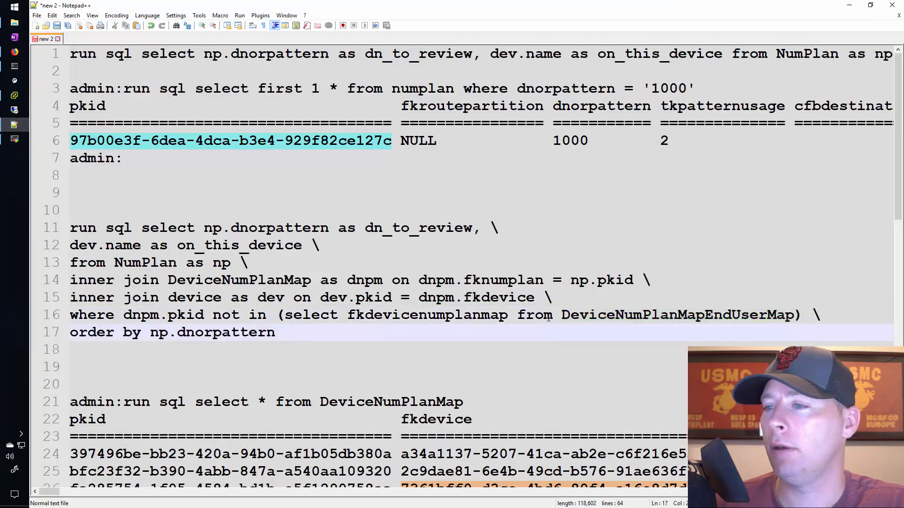
Highlight the DeviceNumPlanMapEndUserMap table name, then scroll the device output in MobaXterm.
double_click(228, 333)
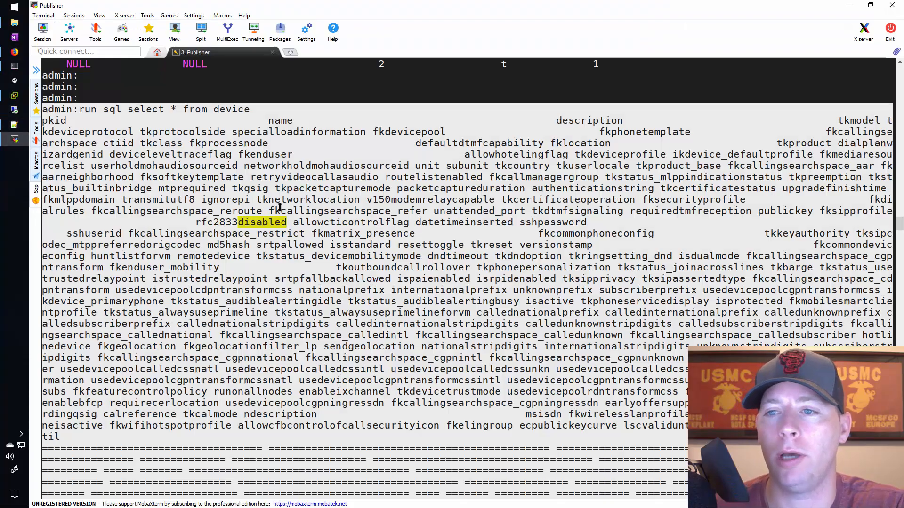
scroll("down", 3)
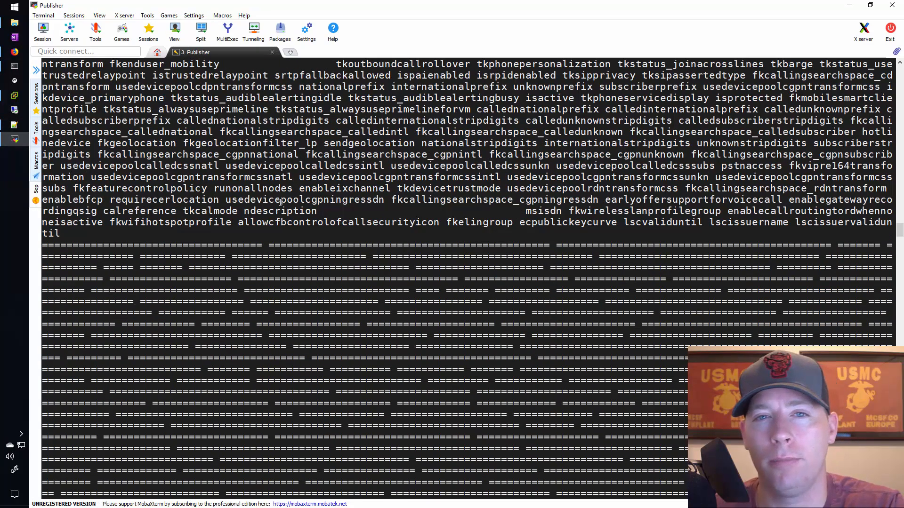